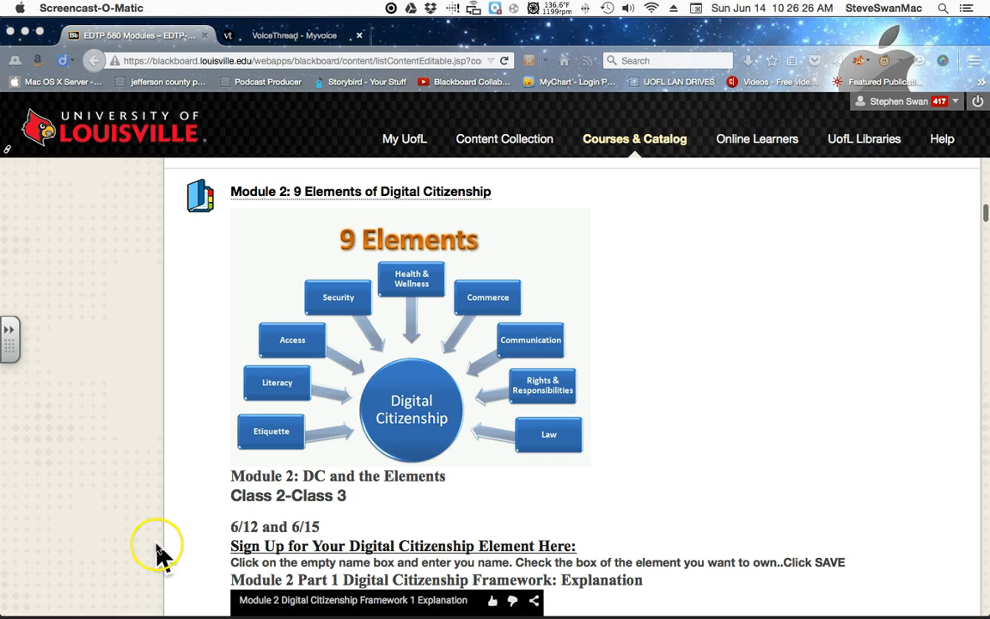
pyautogui.moveTo(181, 554)
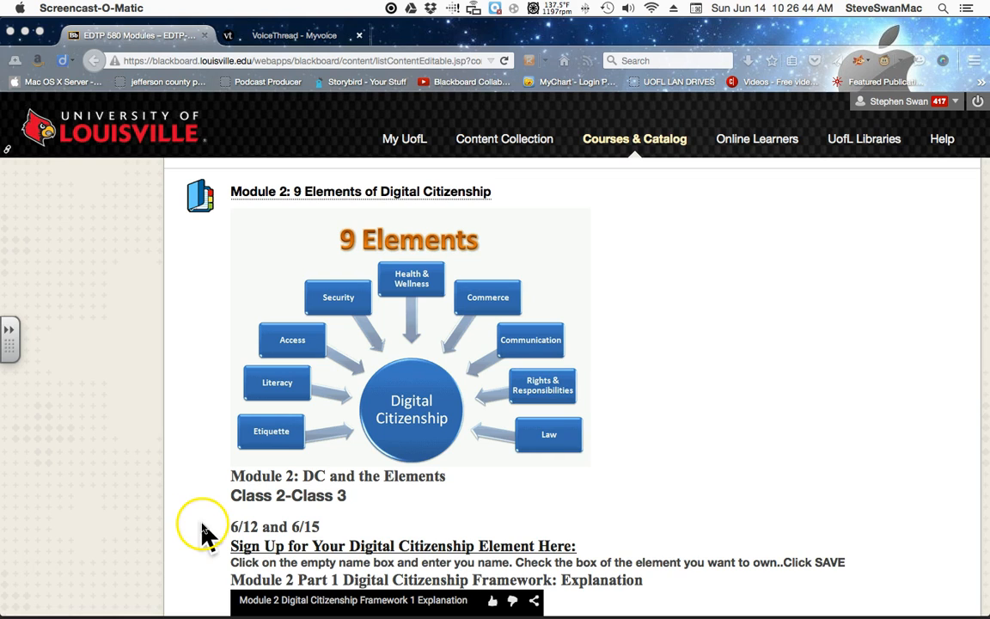
# Scroll the Module 2 page past the 9 Elements graphic to the embedded YouTube videos.
pyautogui.scroll(-3)
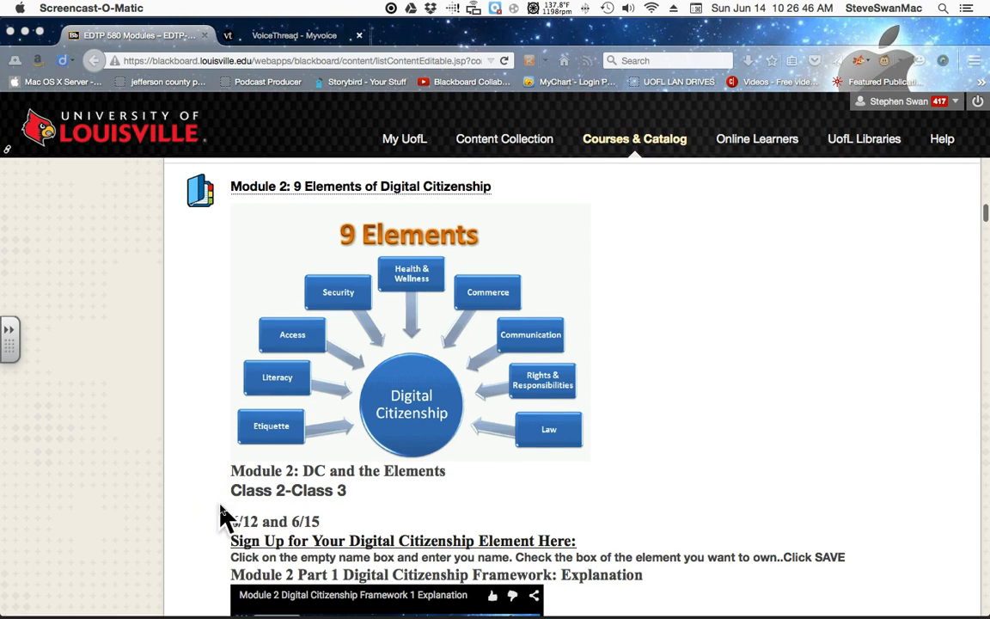
pyautogui.scroll(-3)
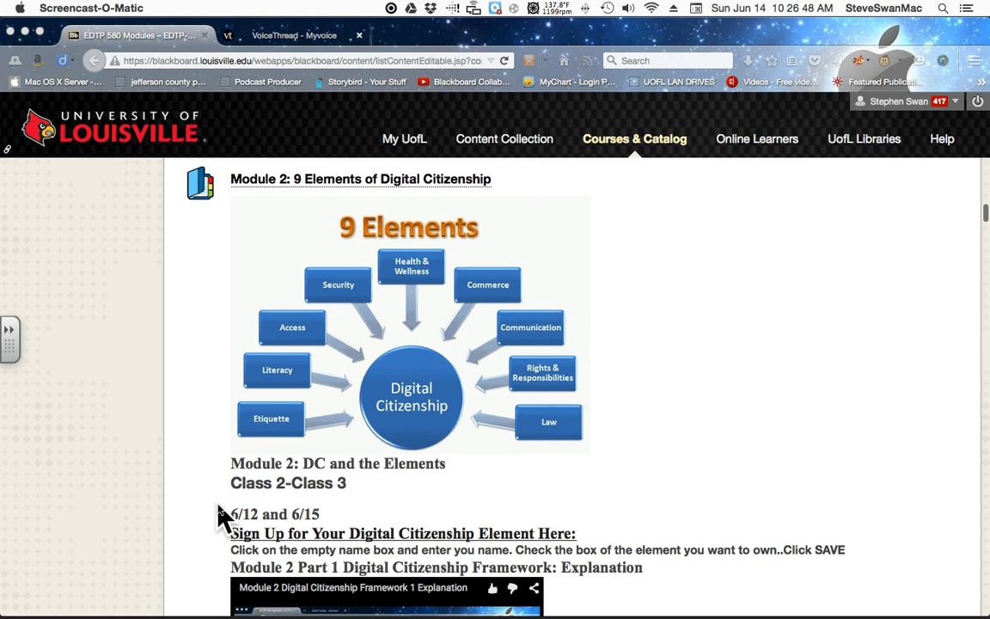
pyautogui.scroll(-3)
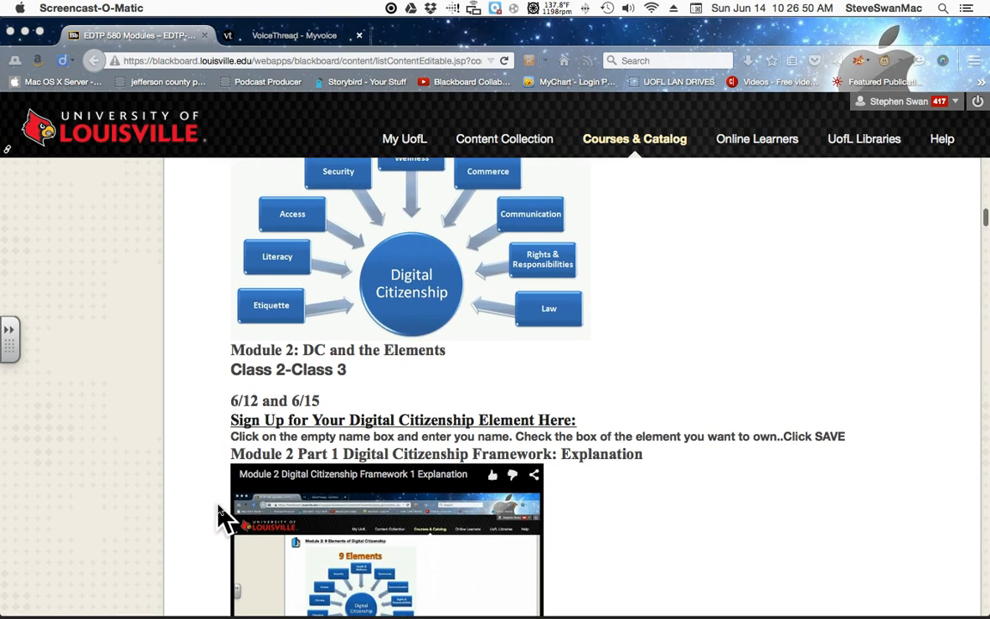
pyautogui.scroll(-3)
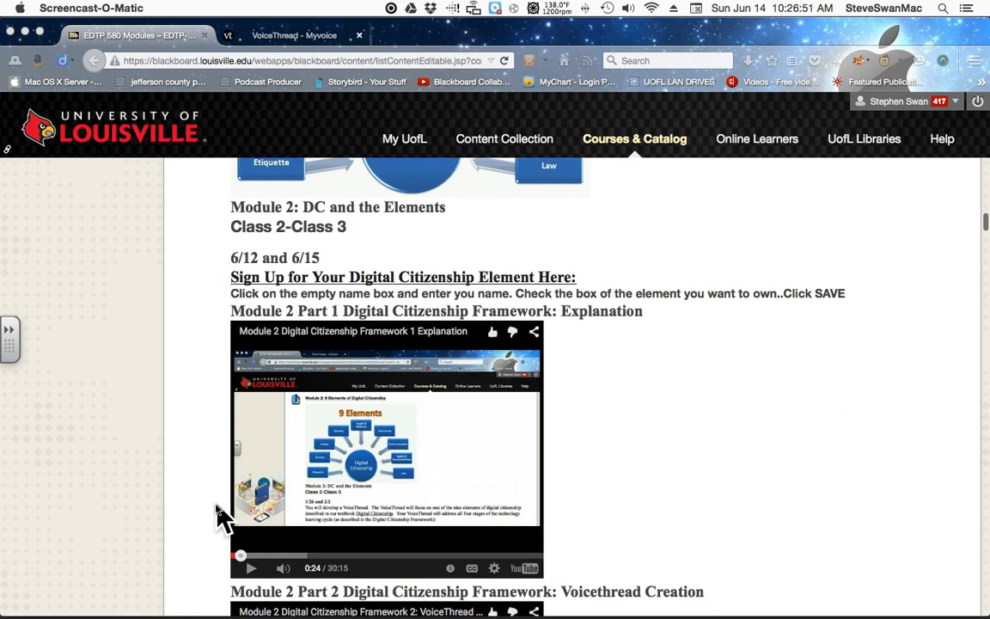
pyautogui.scroll(-3)
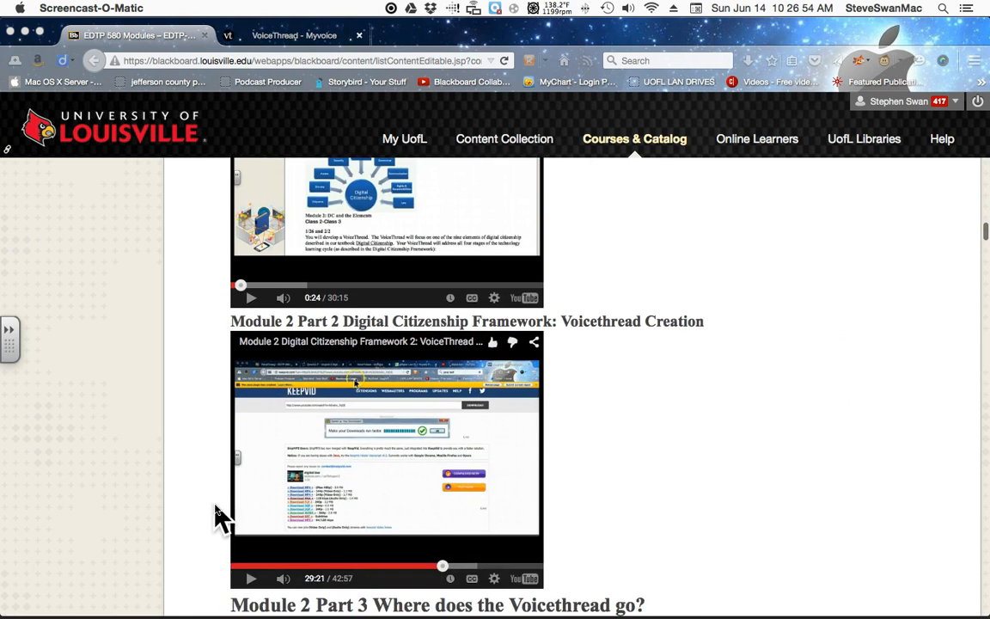
pyautogui.scroll(-3)
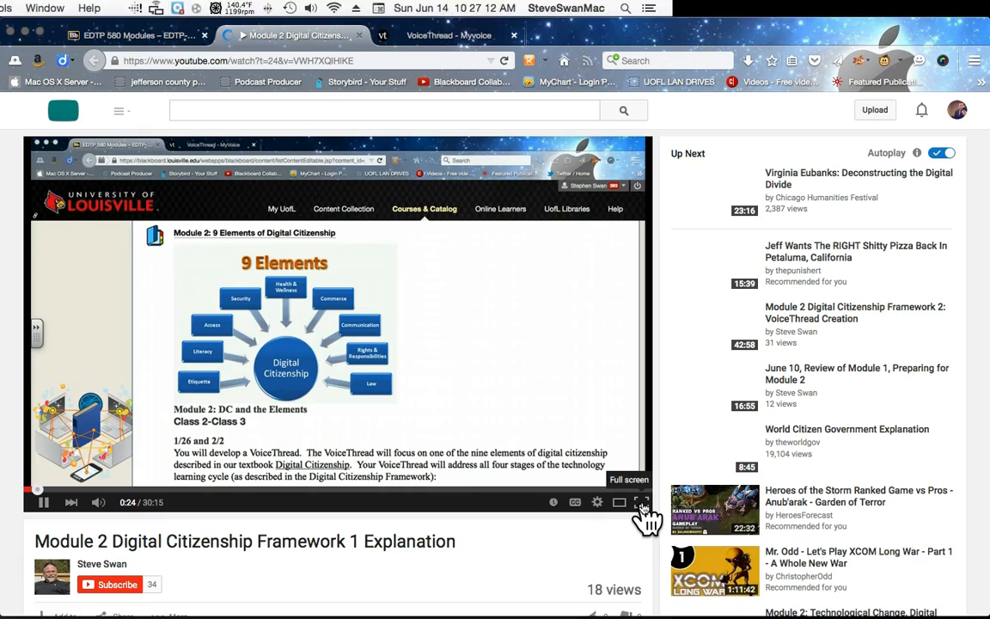
# Switch the Digital Citizenship Framework video to full screen and allow the fullscreen prompt.
pyautogui.click(642, 502)
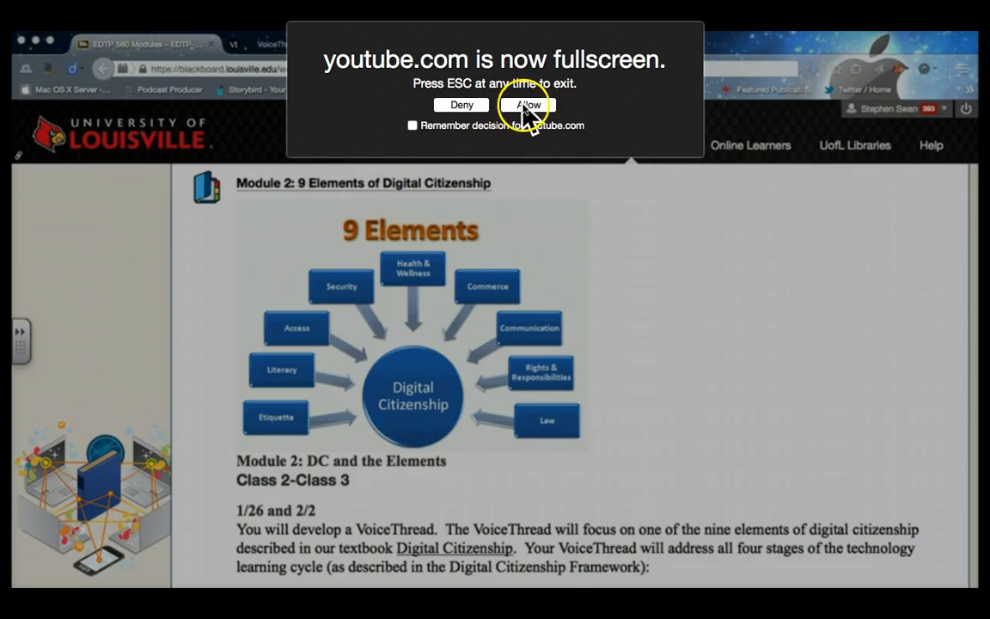
pyautogui.click(527, 105)
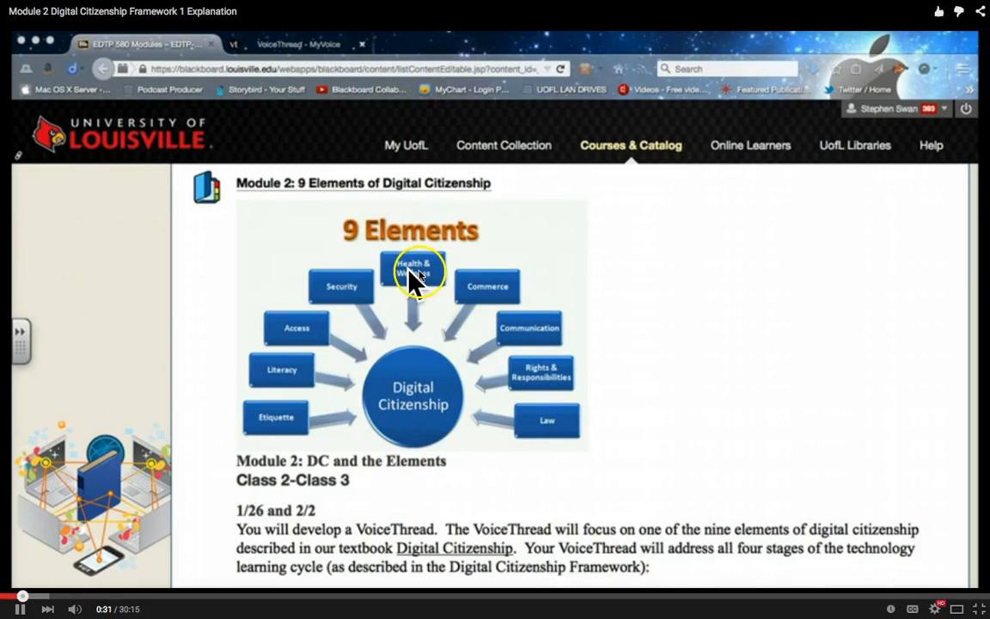
pyautogui.moveTo(116, 159)
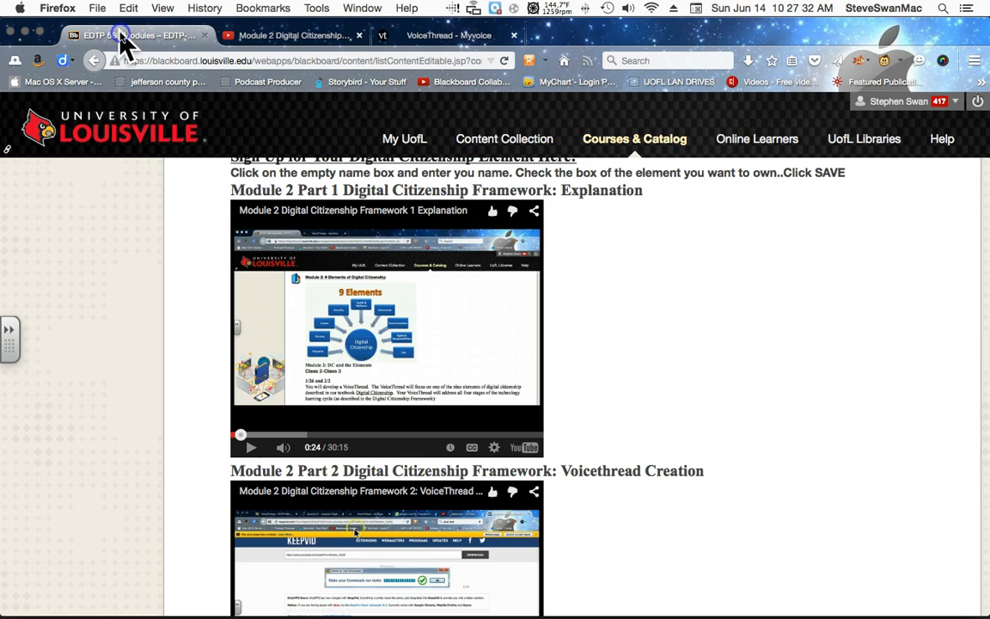
# Scroll the modules page and open 'Module 2: 9 Elements of Digital Citizenship'.
pyautogui.scroll(-3)
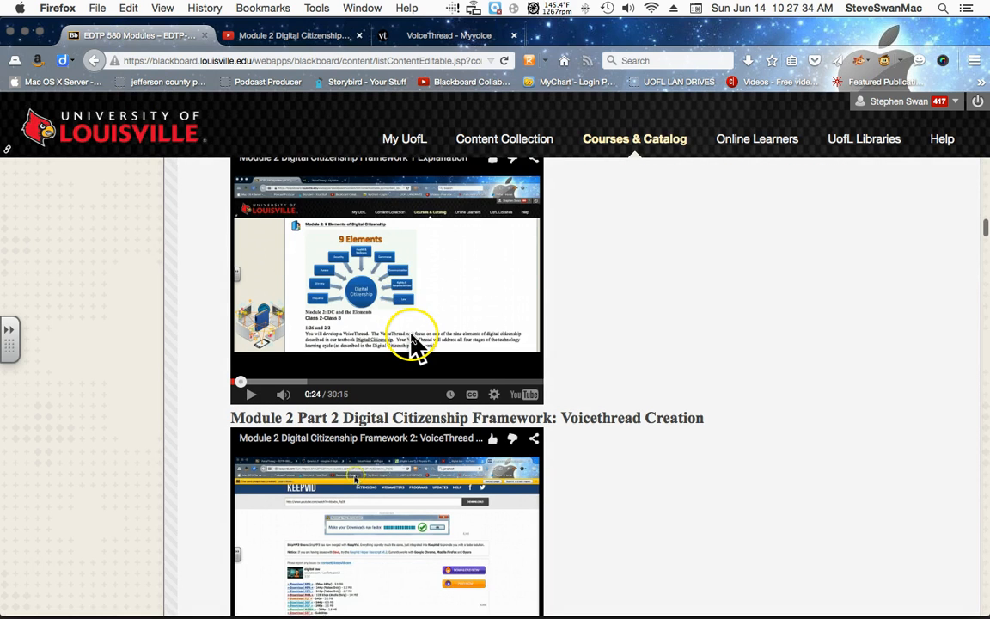
pyautogui.scroll(3)
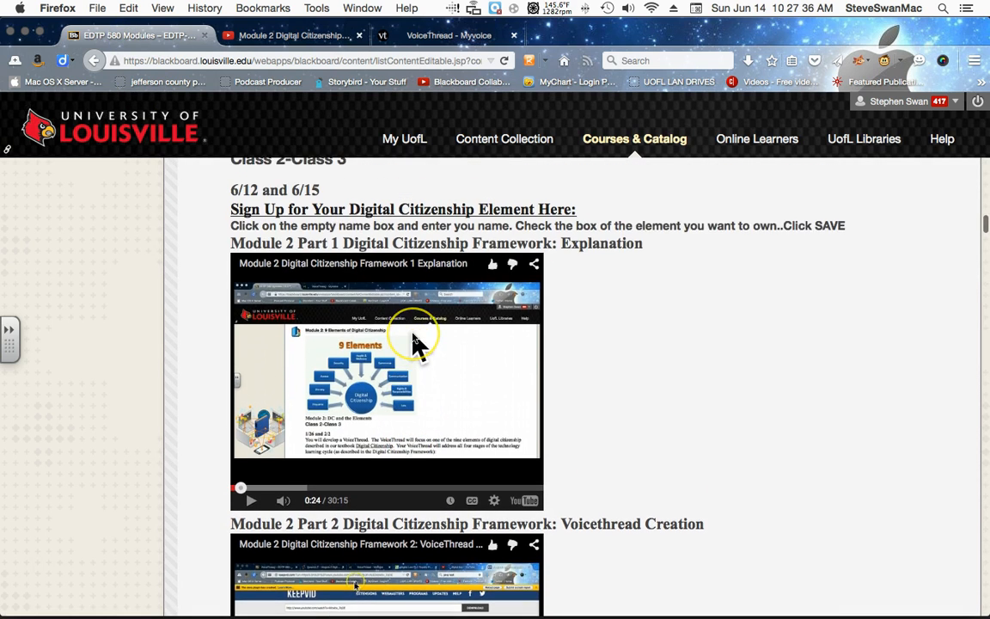
pyautogui.scroll(-3)
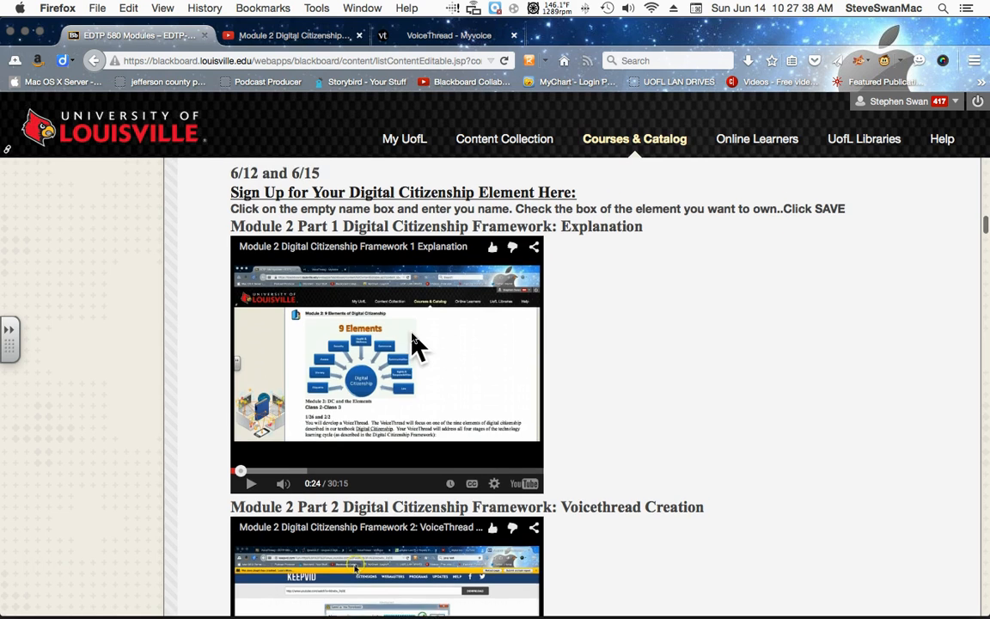
pyautogui.scroll(-3)
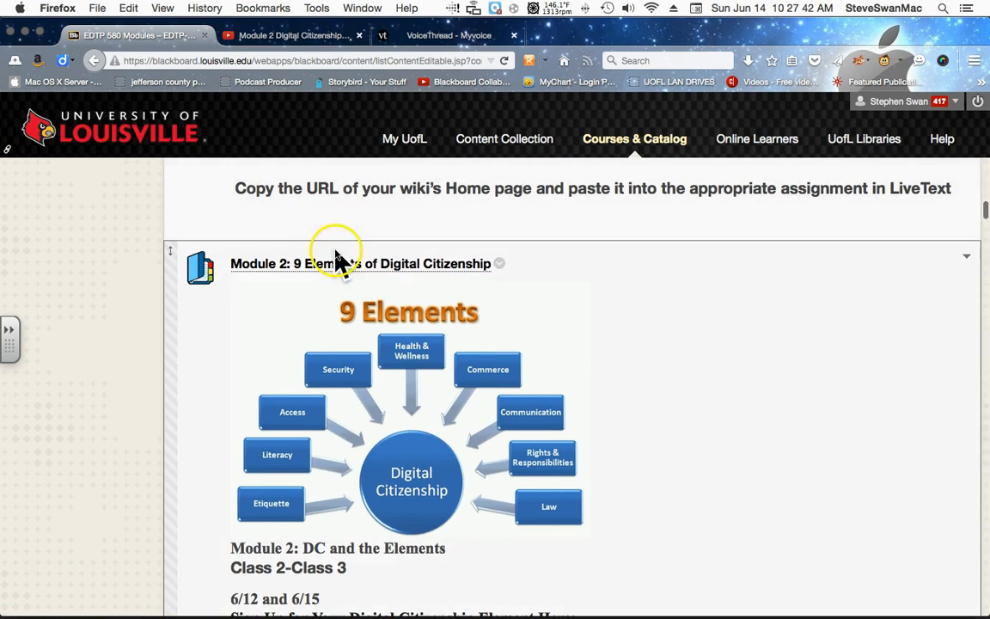
pyautogui.click(395, 275)
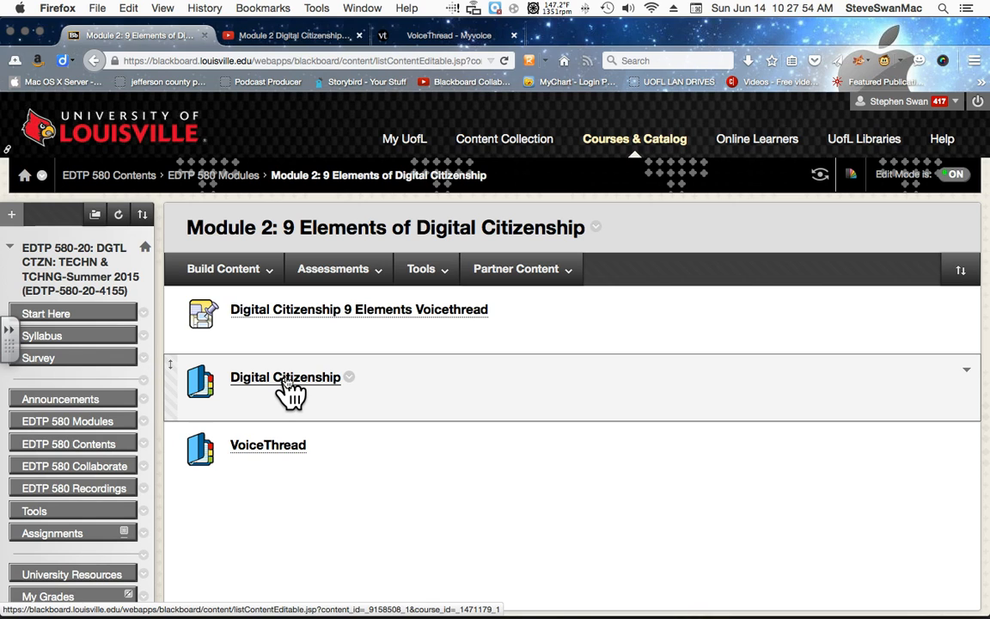
# Open the Digital Citizenship folder and scroll through its items and PowerPoint files.
pyautogui.click(284, 377)
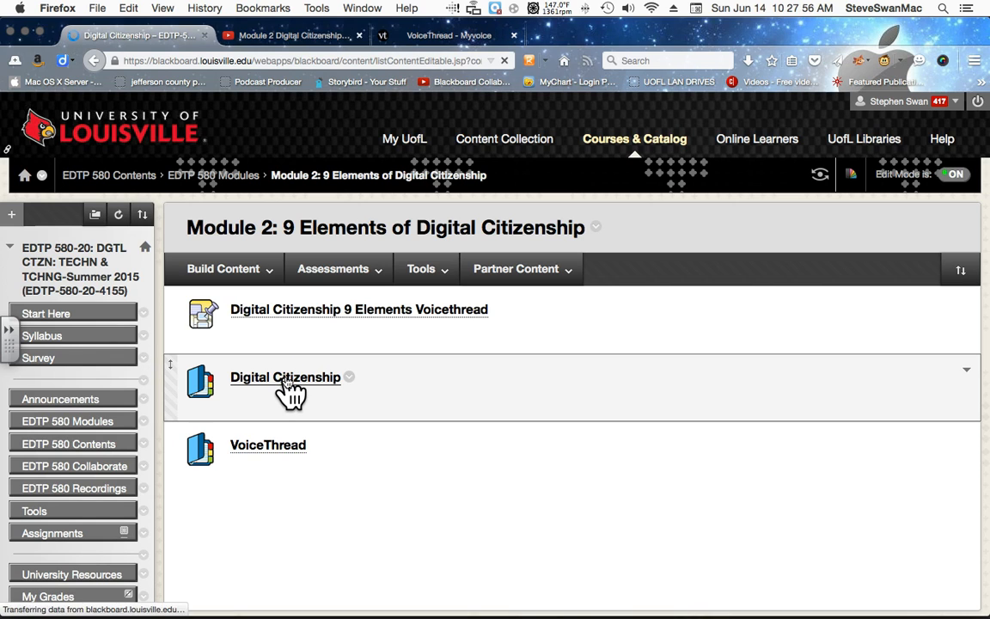
pyautogui.click(285, 376)
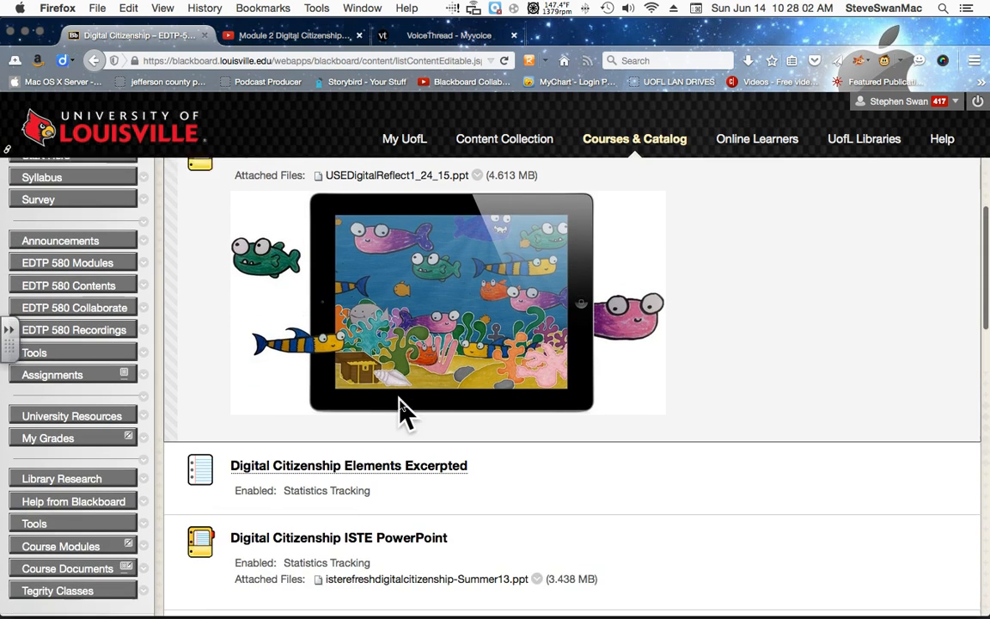
pyautogui.scroll(-3)
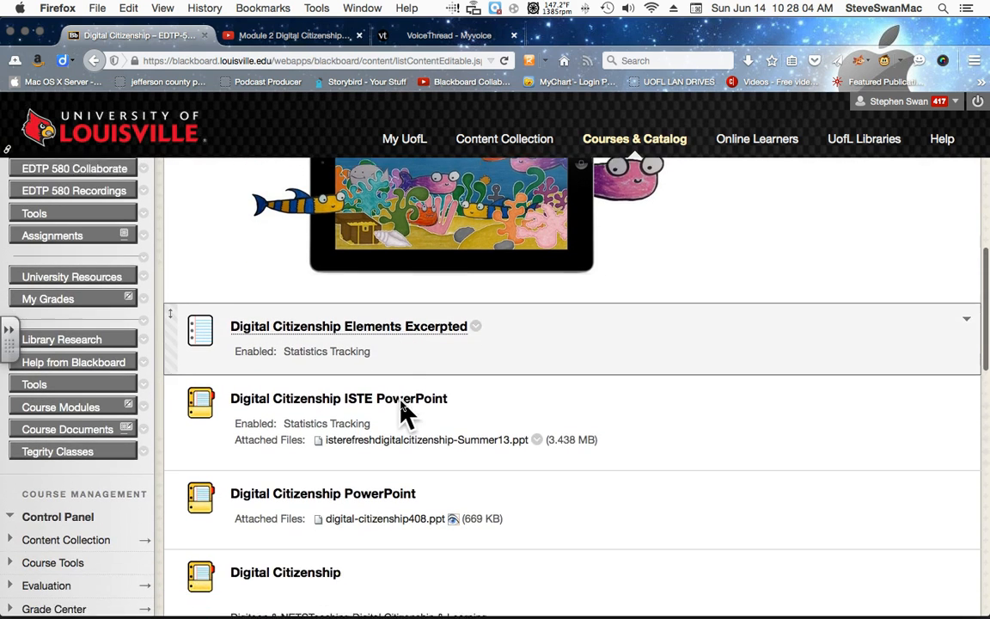
pyautogui.scroll(-3)
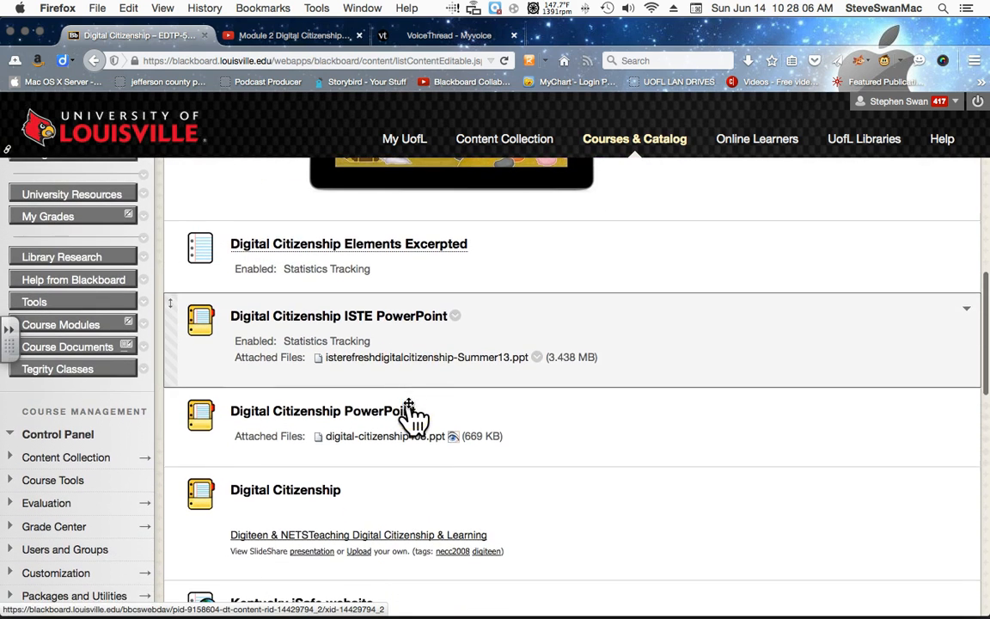
pyautogui.scroll(-3)
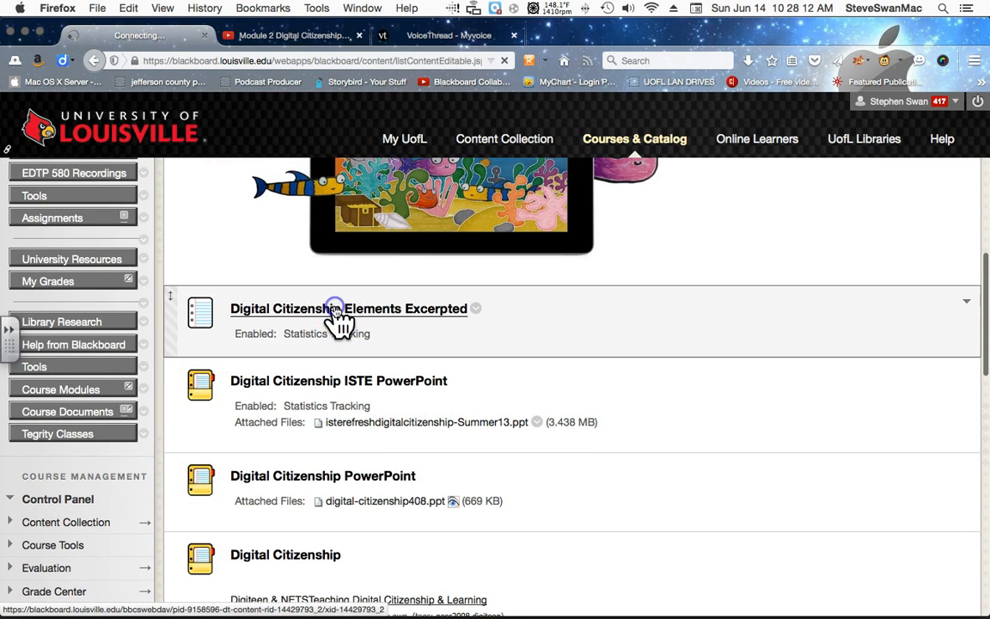
# Open Digital Citizenship Elements Excerpted and scroll the PDF to page 3 of 32.
pyautogui.click(348, 308)
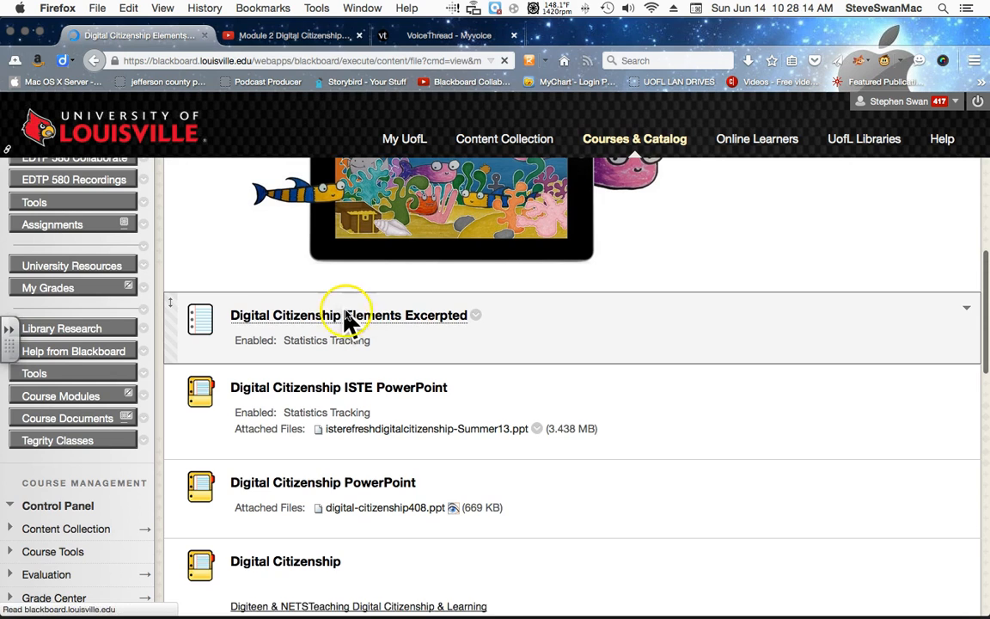
pyautogui.click(349, 314)
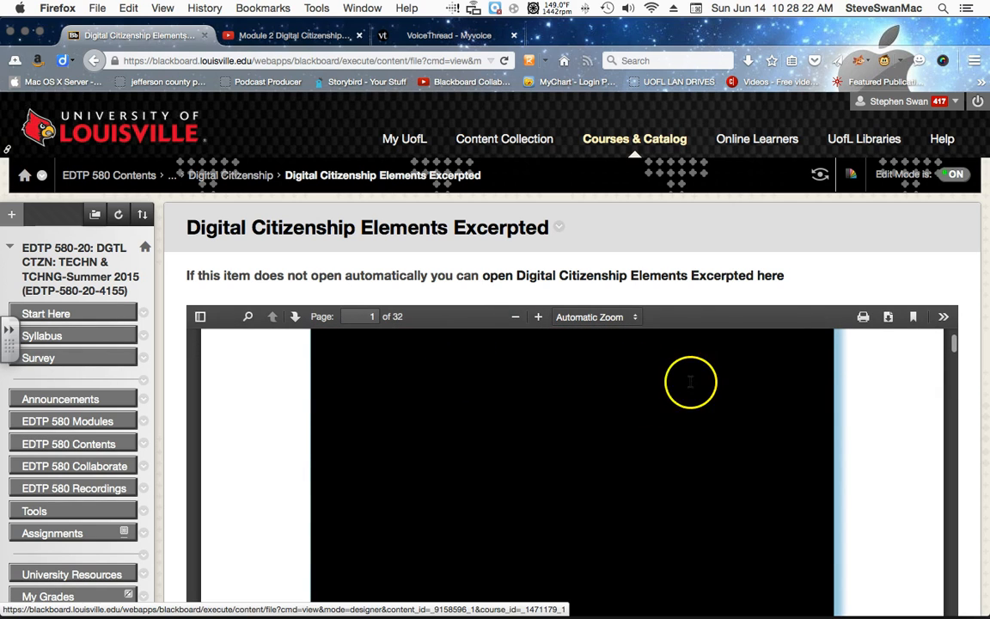
pyautogui.moveTo(913, 374)
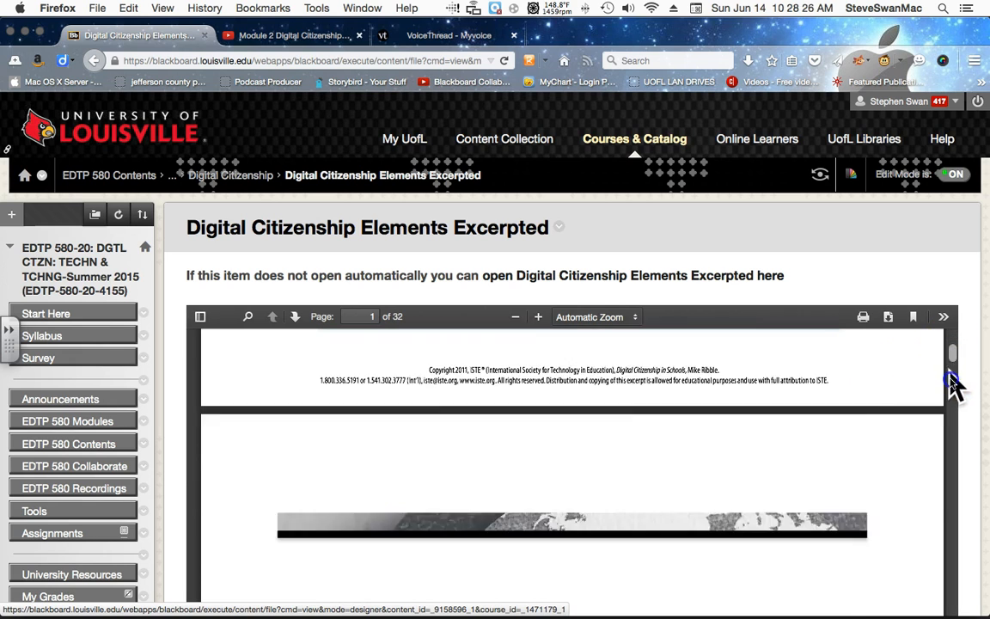
pyautogui.scroll(-3)
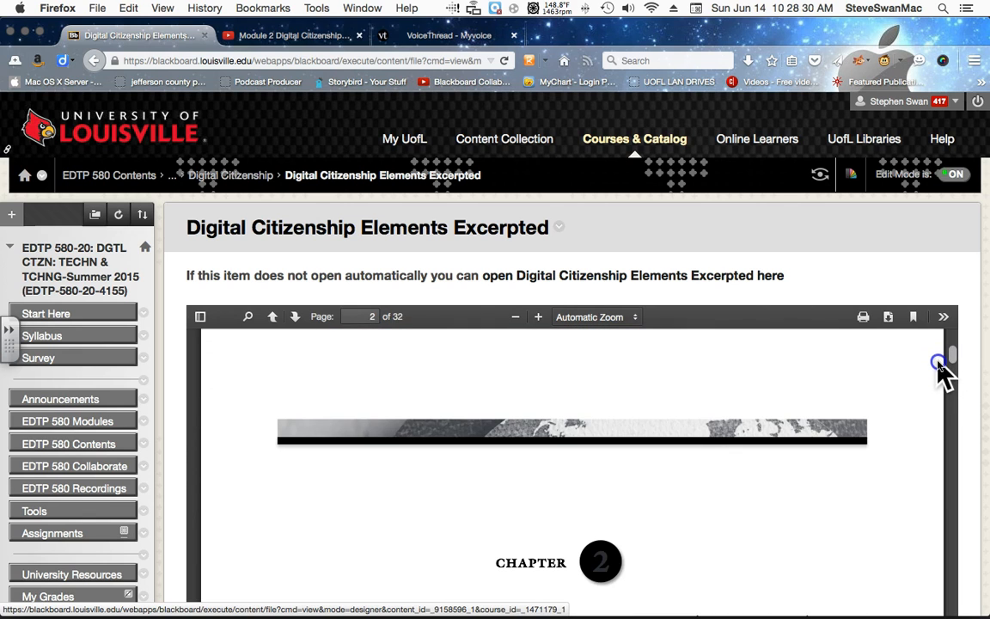
pyautogui.scroll(-3)
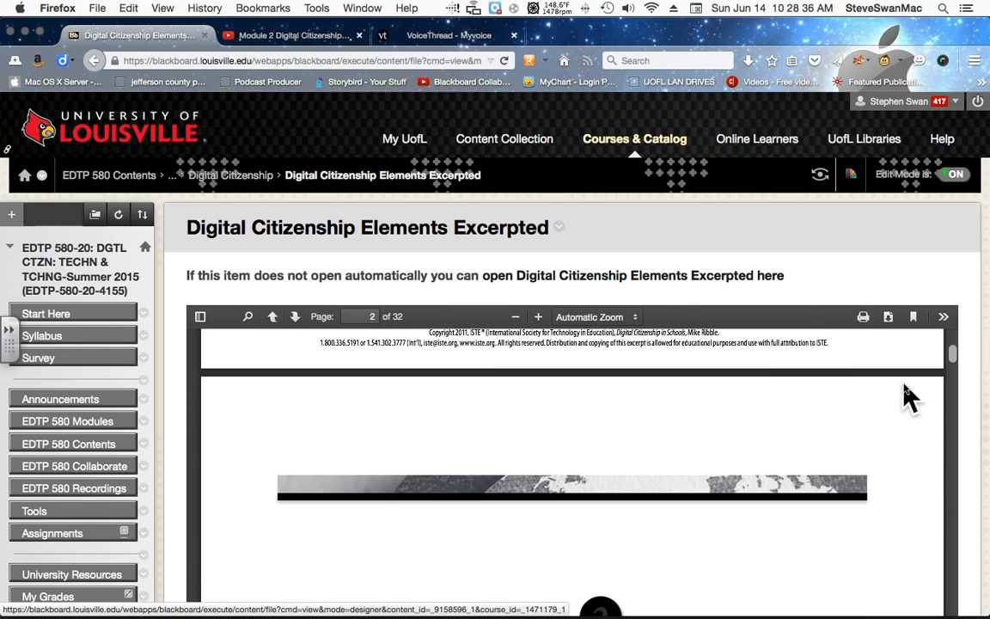
pyautogui.scroll(-3)
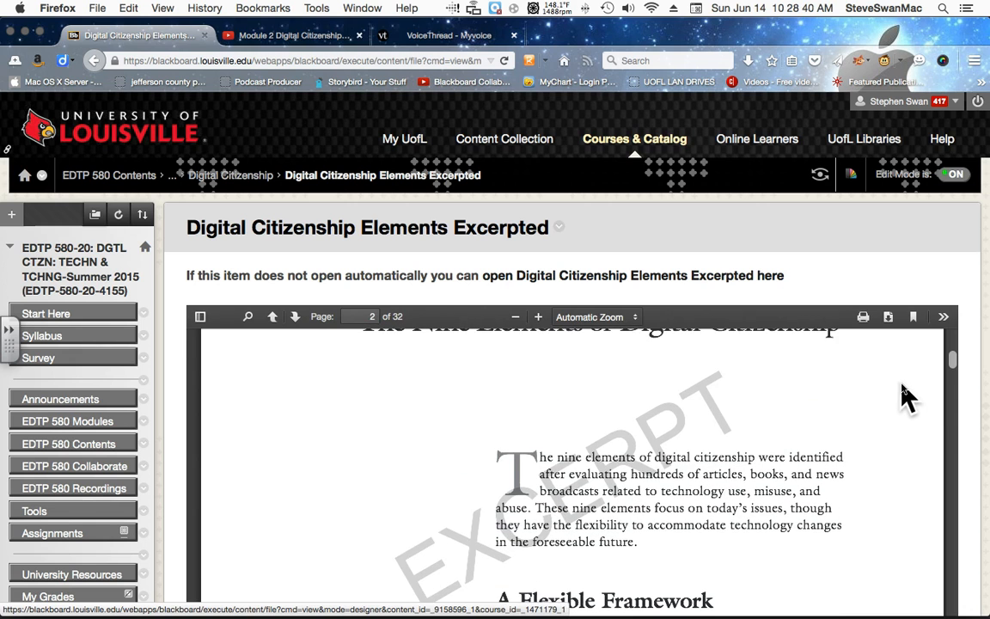
pyautogui.scroll(-3)
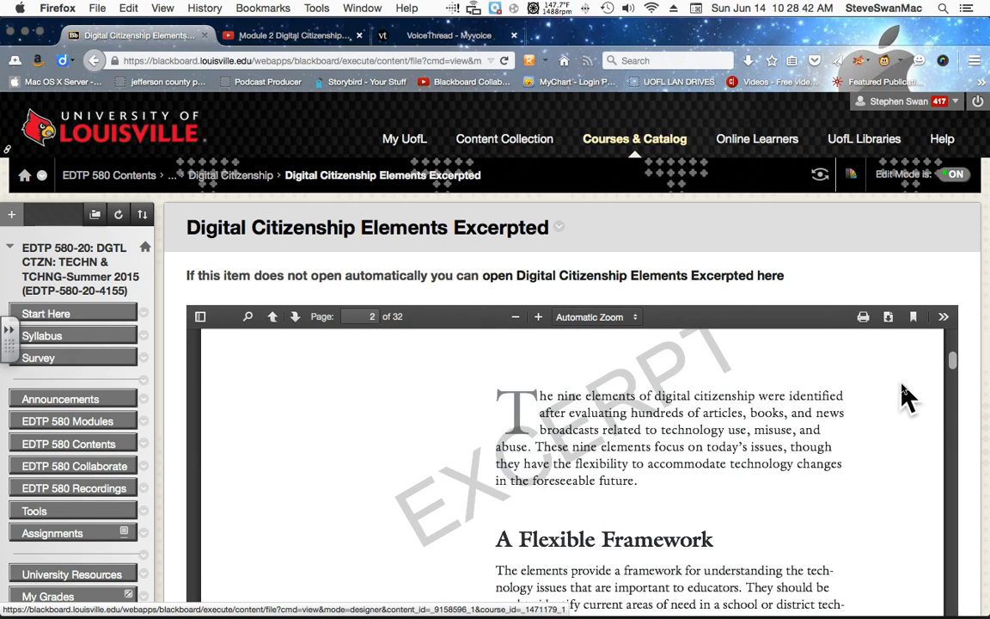
pyautogui.scroll(-3)
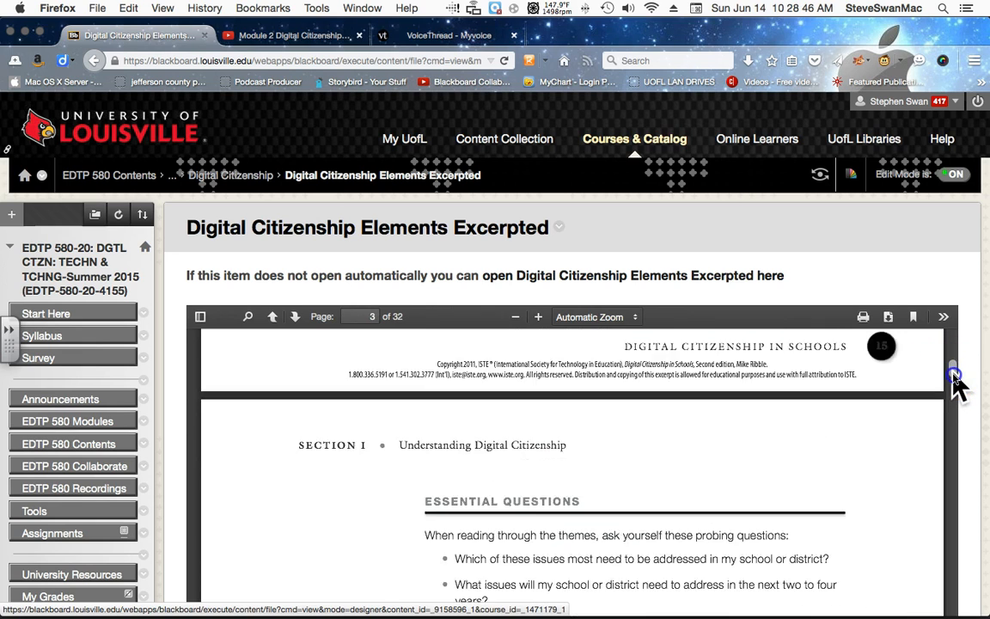
pyautogui.scroll(-3)
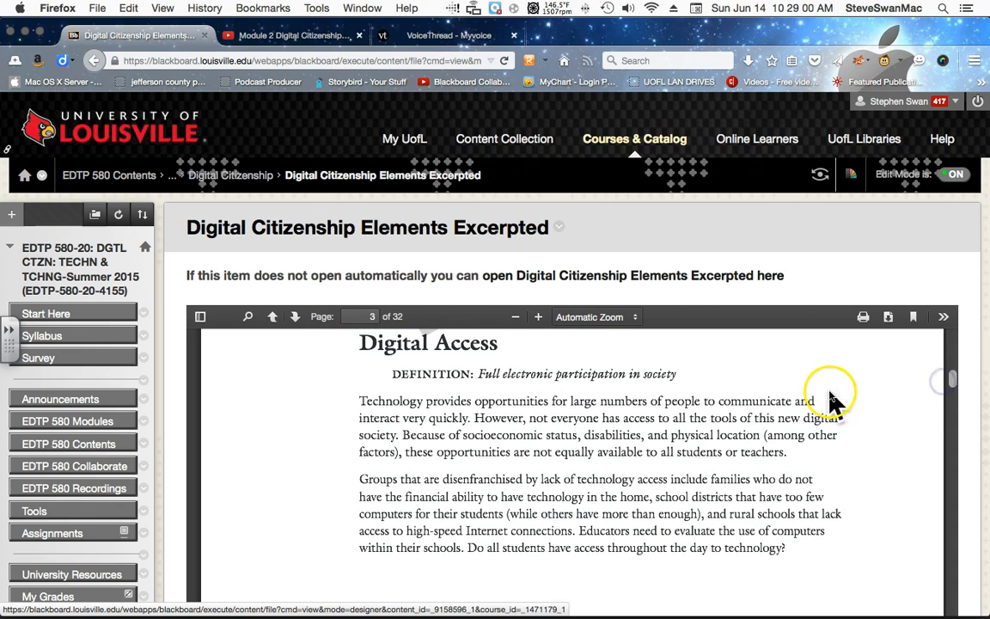
pyautogui.moveTo(413, 417)
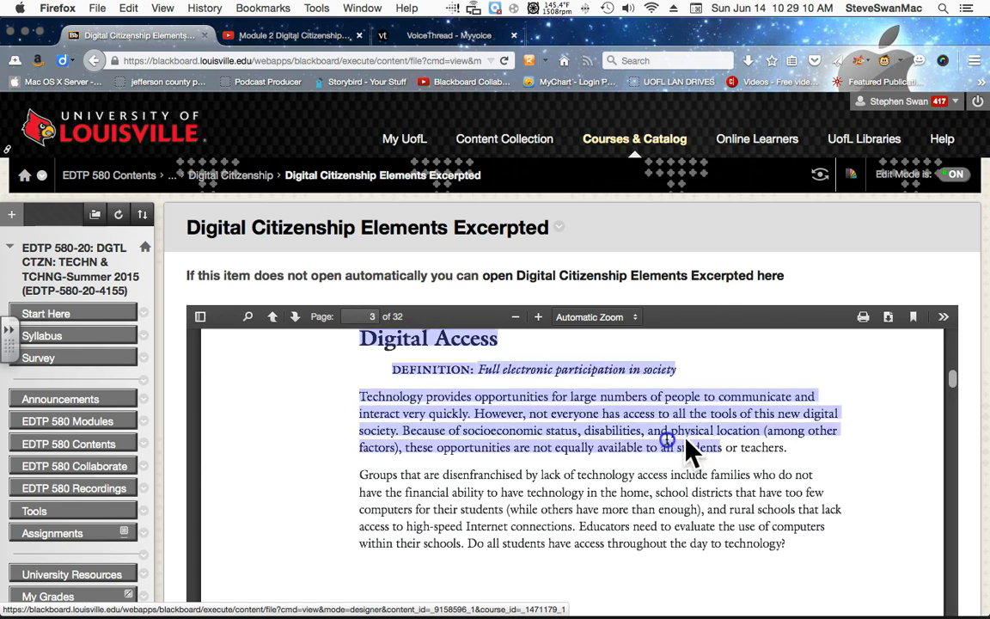
pyautogui.moveTo(718, 444)
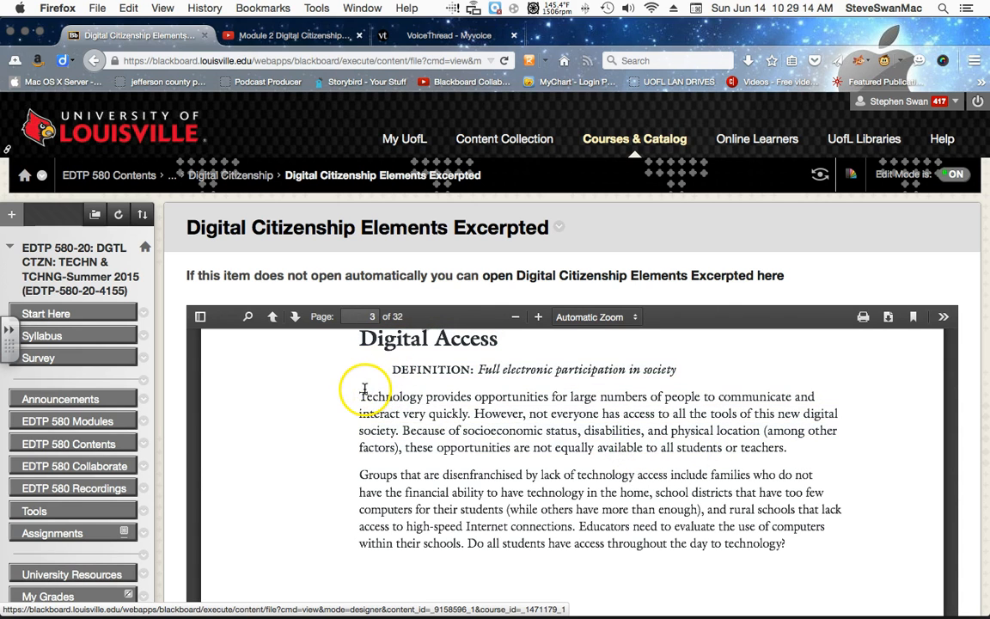
# Highlight both Digital Access paragraphs on page 3 of the PDF.
pyautogui.moveTo(359, 396); pyautogui.dragTo(468, 492)
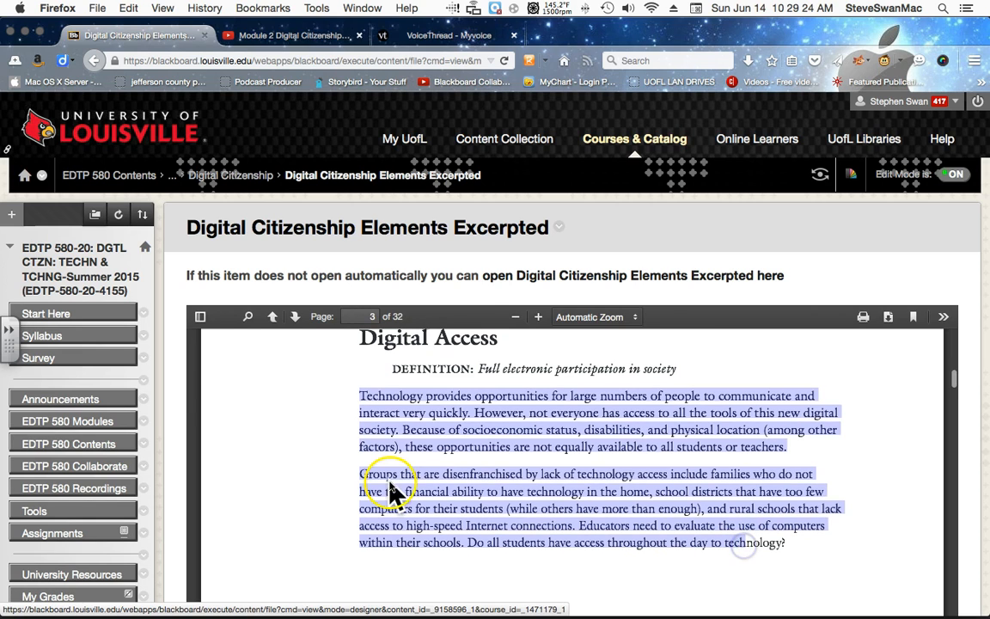
pyautogui.moveTo(352, 434)
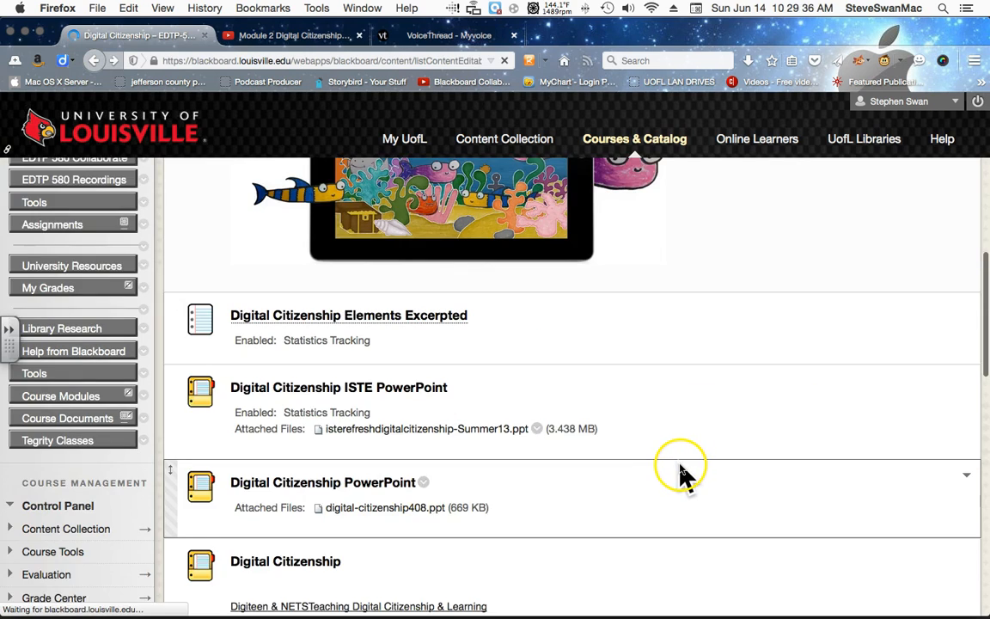
# Return to the Digital Citizenship folder page showing Digital Framework with Sign up.
pyautogui.scroll(-3)
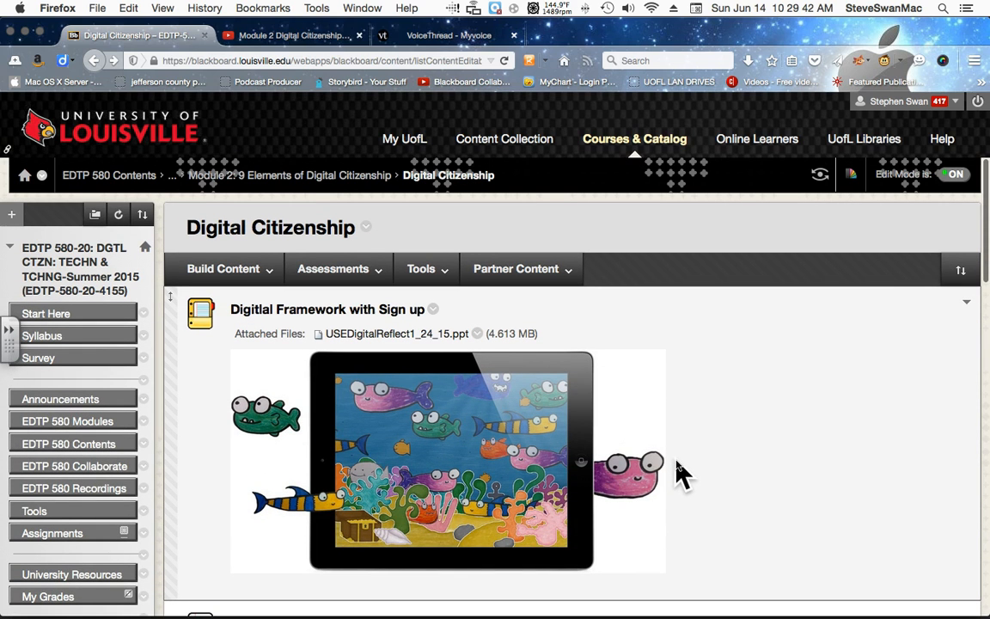
pyautogui.moveTo(681, 442)
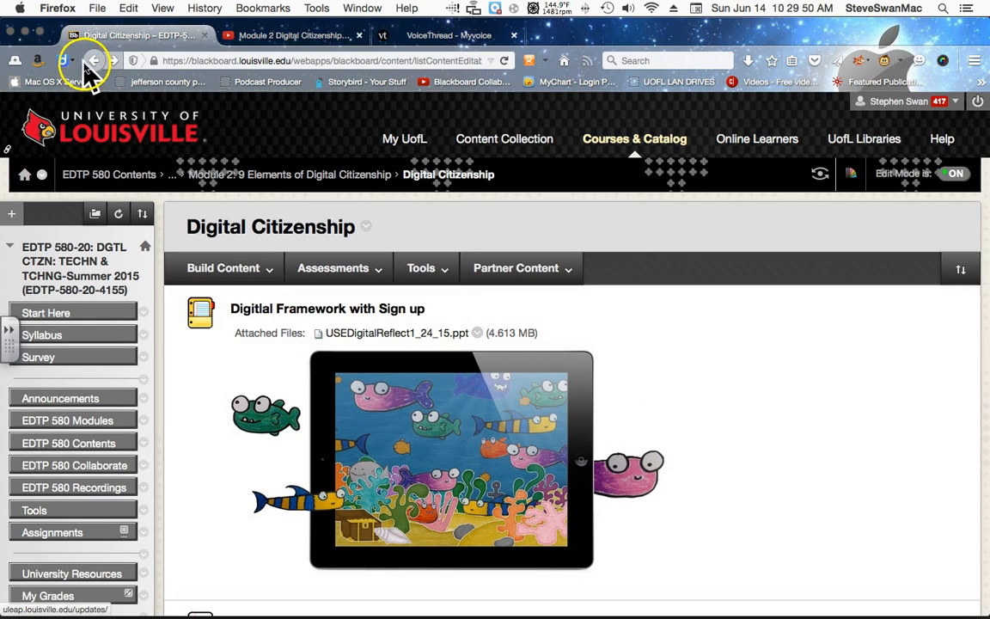
# Go back to Module 2 and open its VoiceThread folder with the accounts list.
pyautogui.click(332, 267)
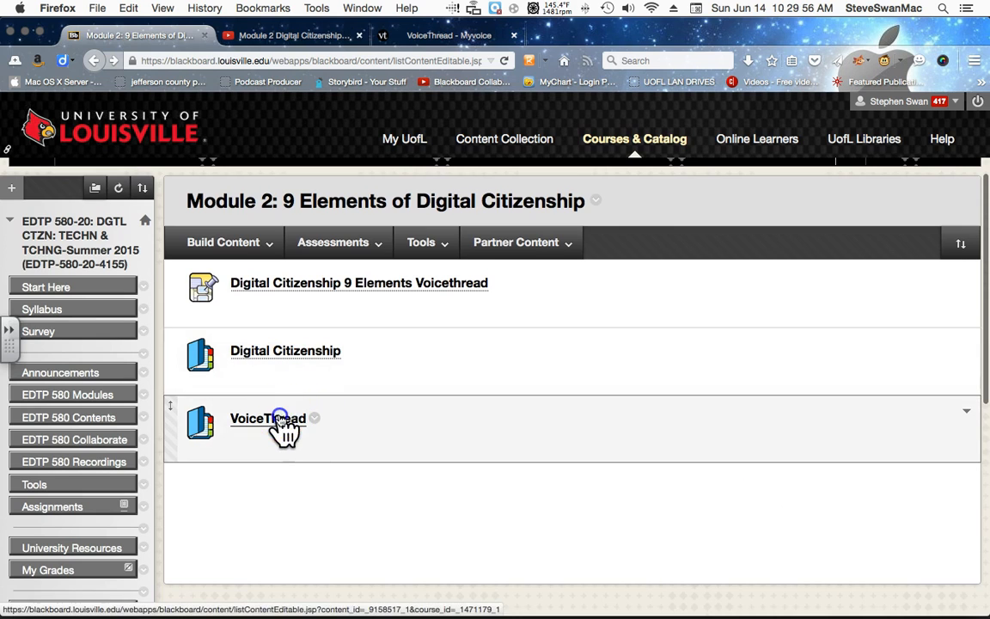
pyautogui.click(267, 419)
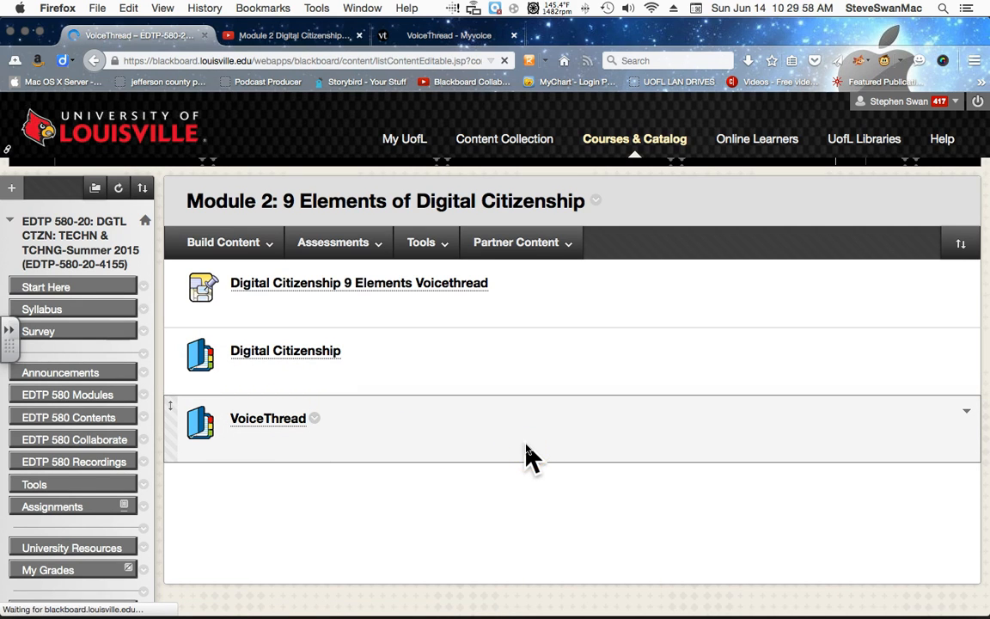
pyautogui.click(267, 419)
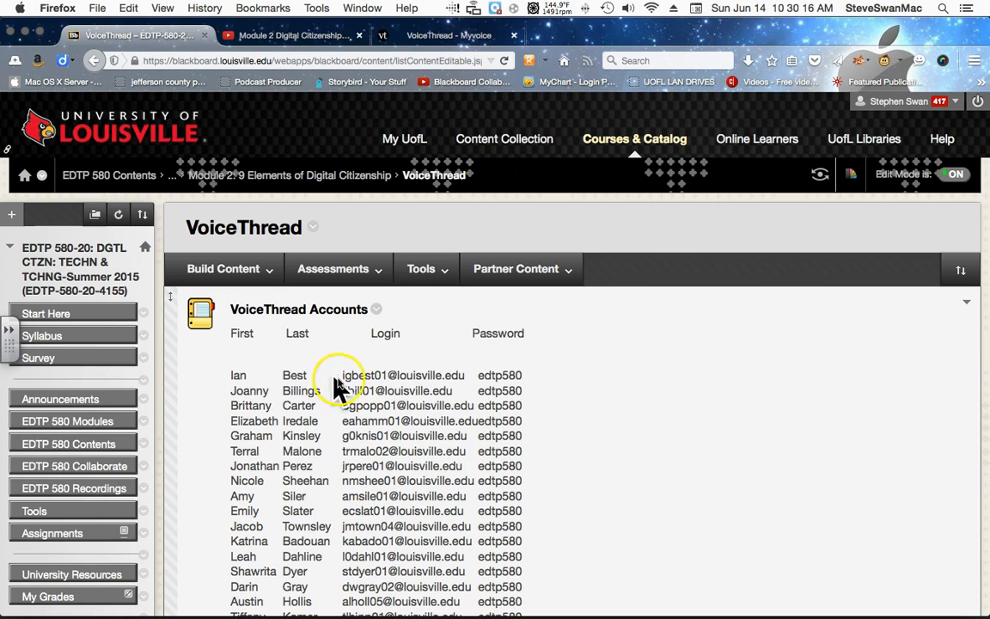
pyautogui.moveTo(447, 376)
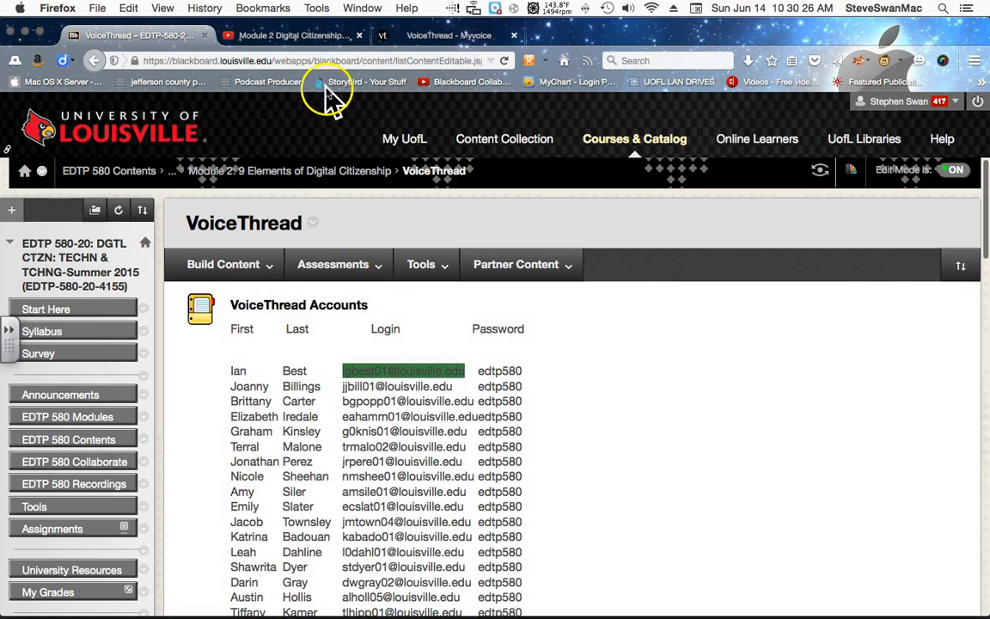
# Bring up the test thread's secure sharing panel and show Groups, then Contacts.
pyautogui.click(446, 35)
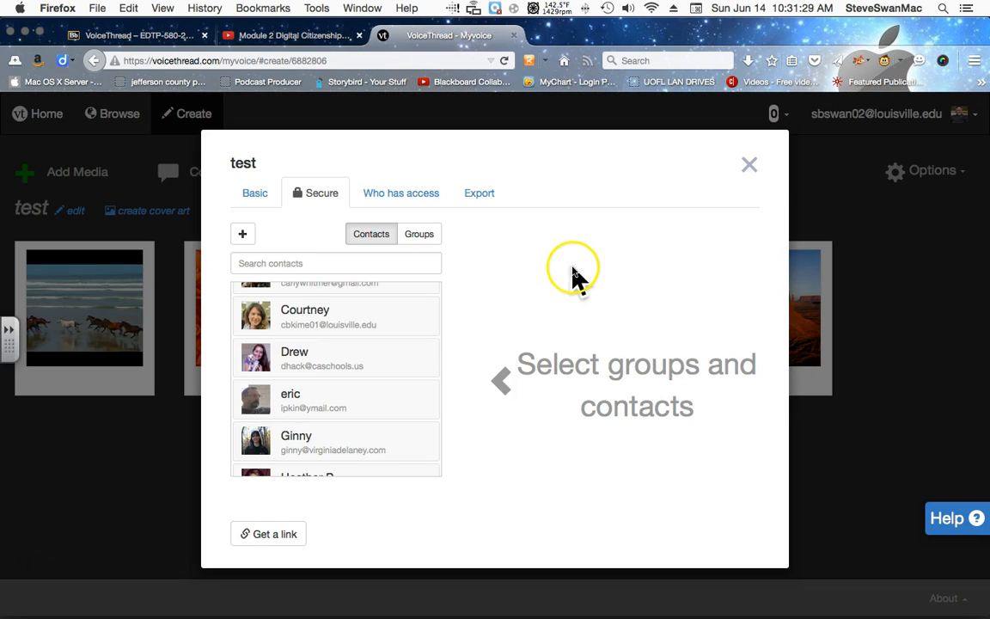
pyautogui.moveTo(73, 610)
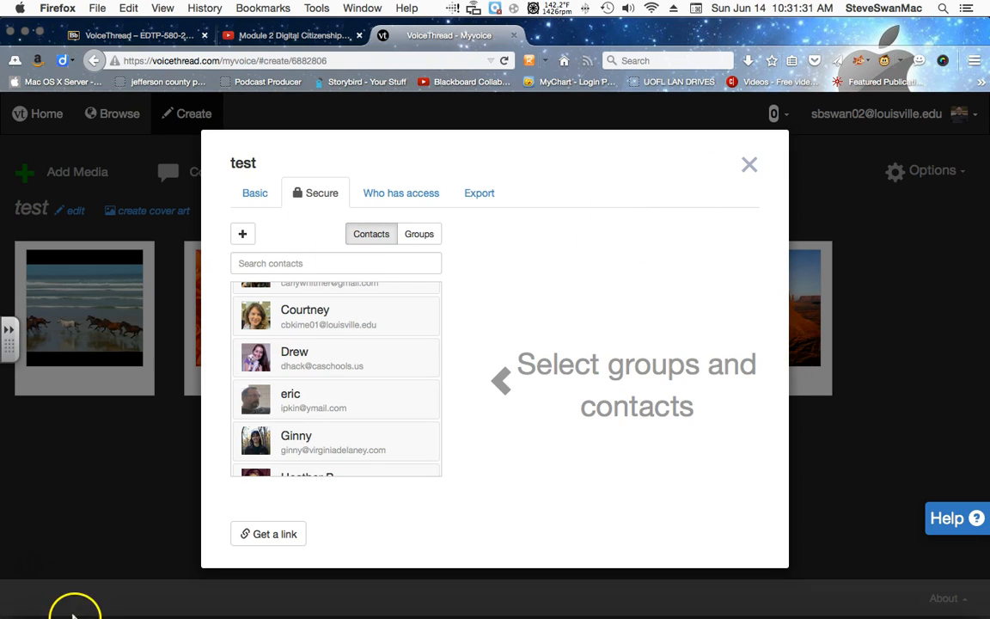
pyautogui.click(748, 163)
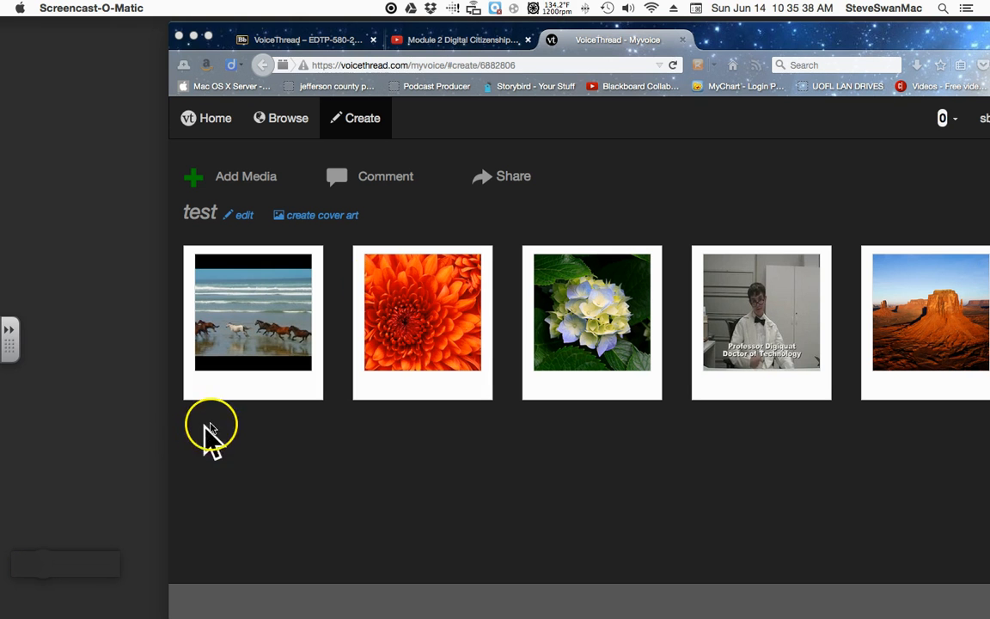
pyautogui.moveTo(486, 185)
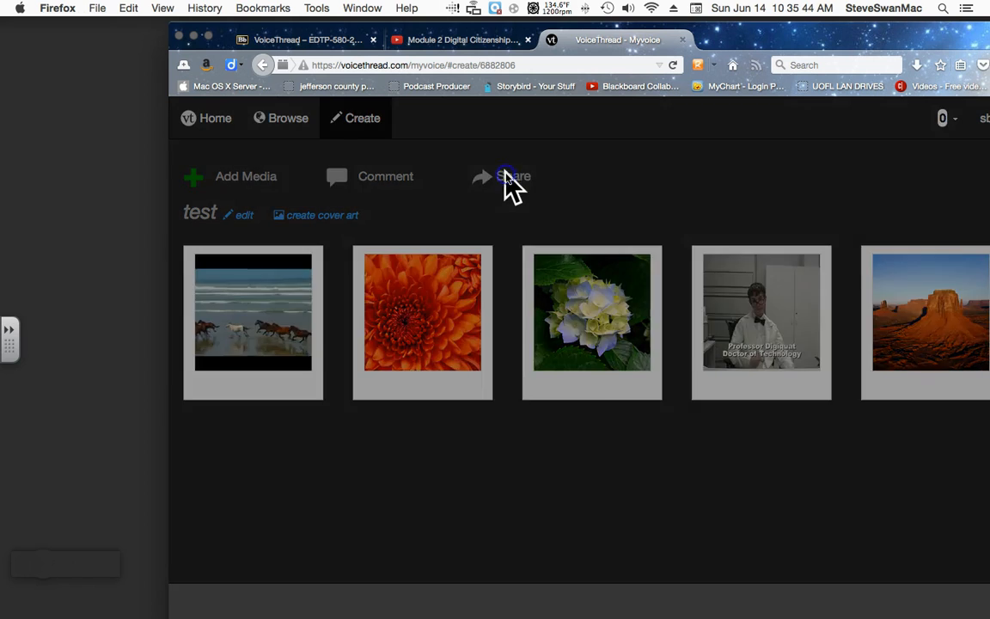
pyautogui.click(512, 177)
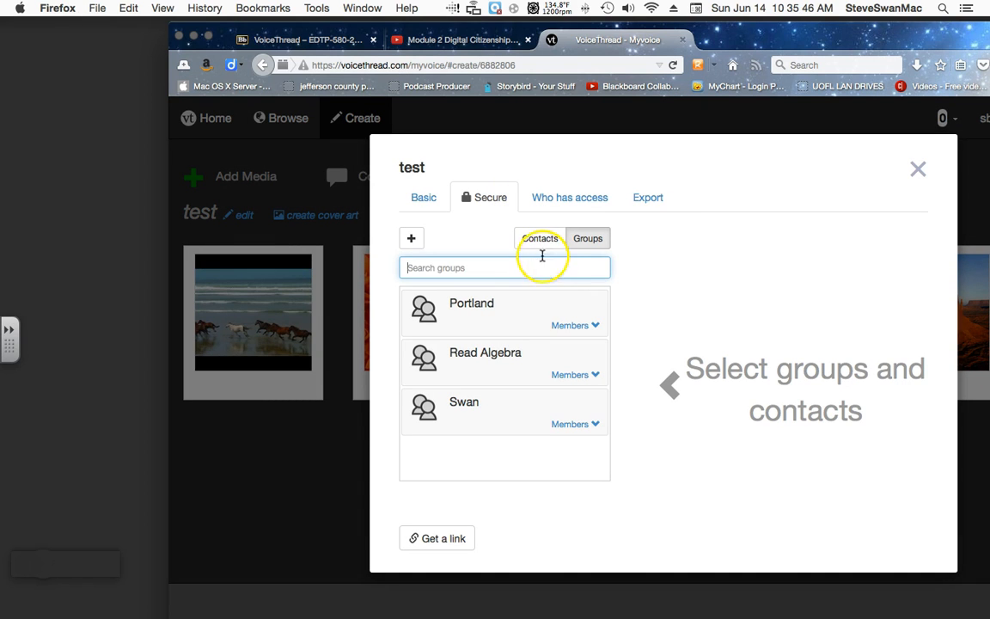
pyautogui.click(539, 238)
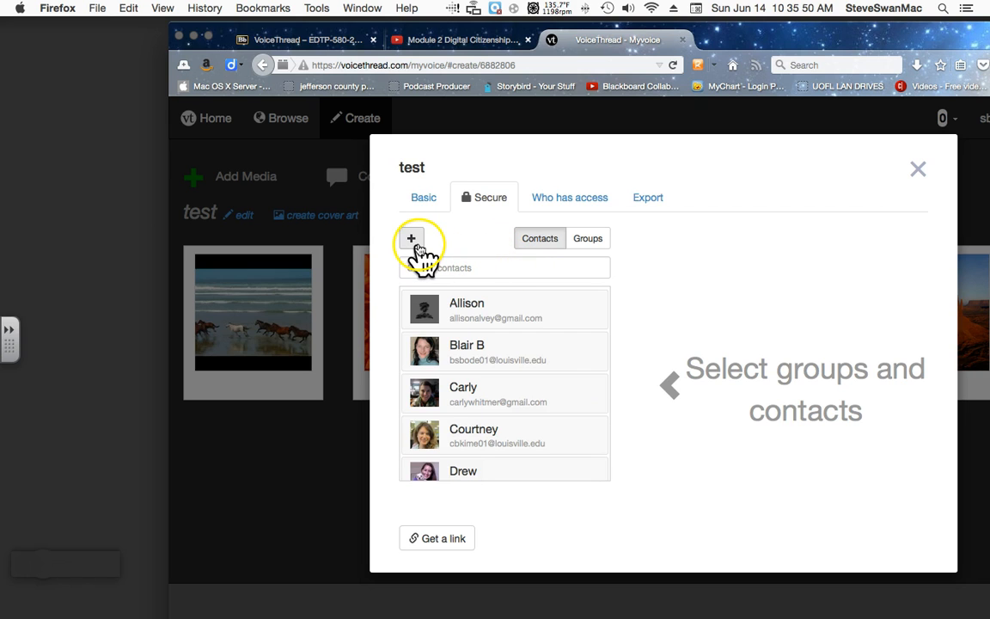
pyautogui.click(411, 238)
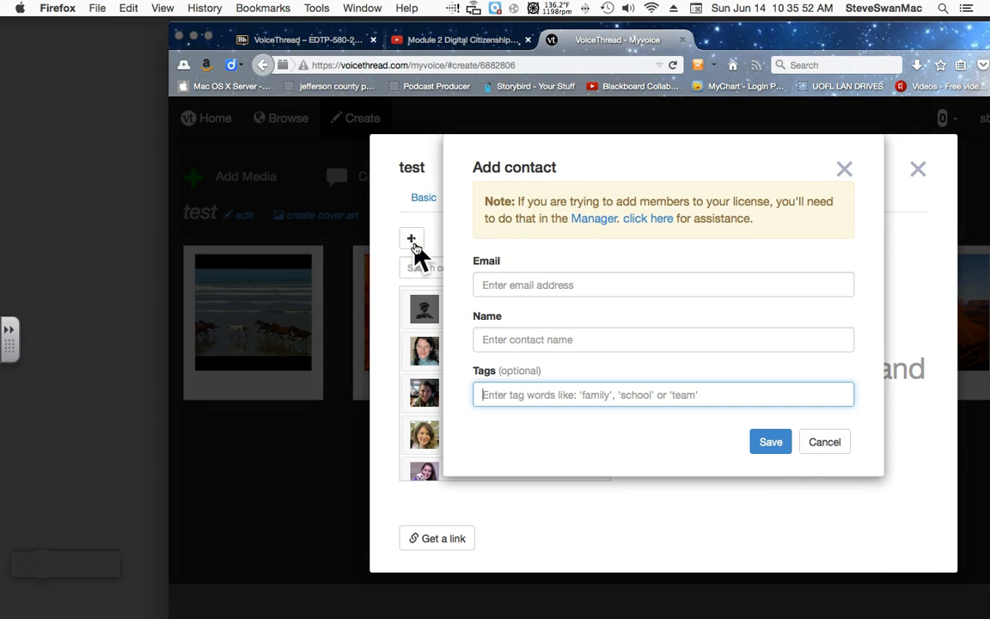
pyautogui.click(663, 285)
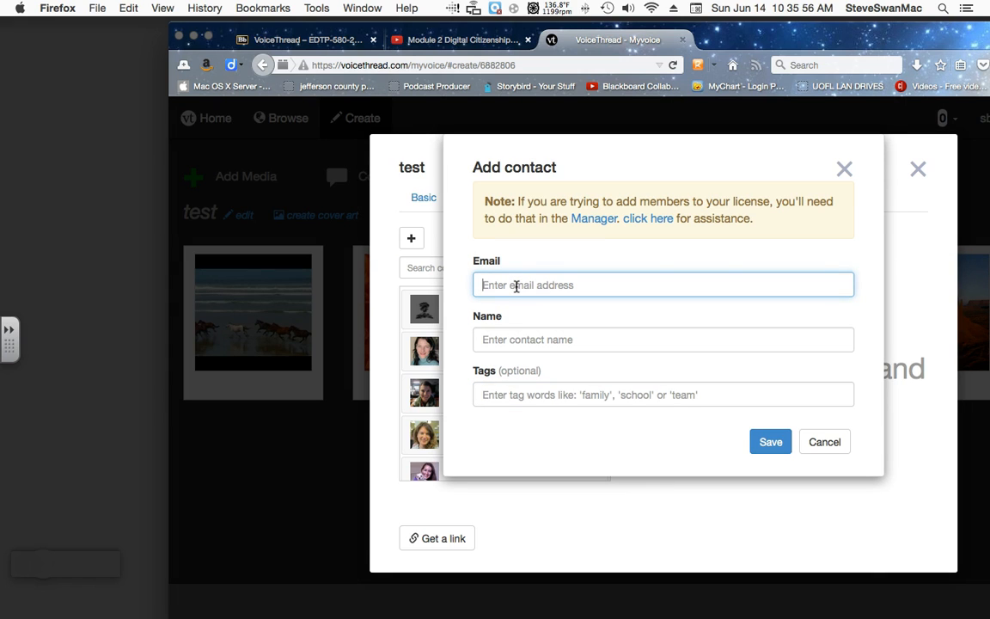
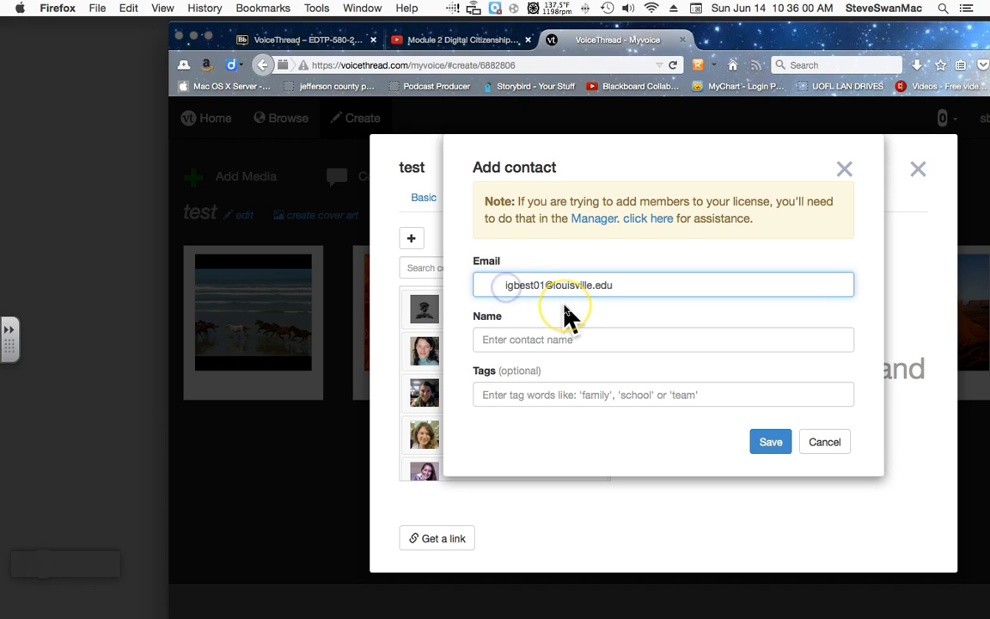
pyautogui.click(663, 284)
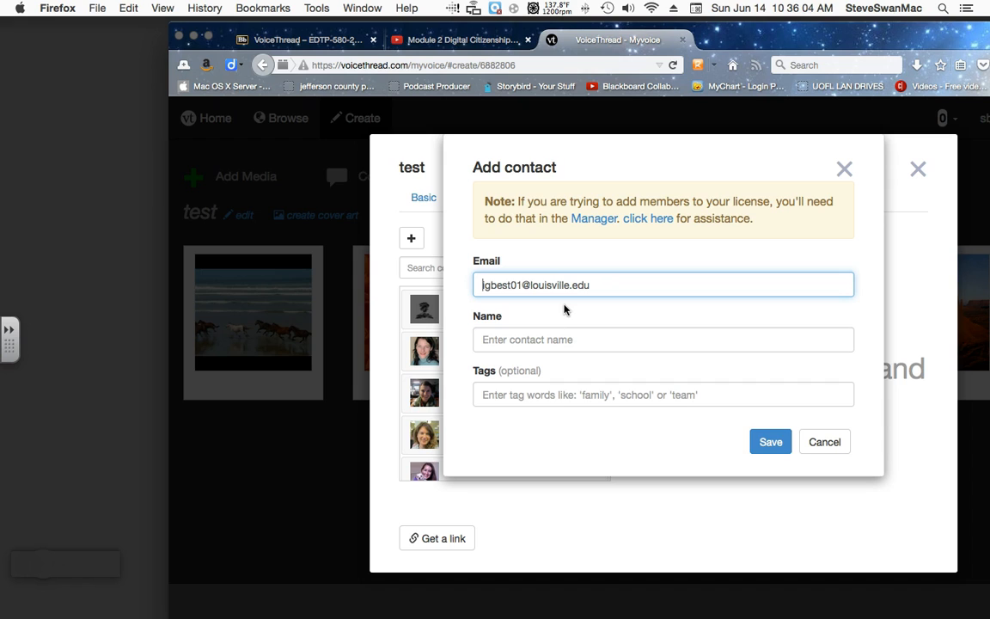
pyautogui.moveTo(555, 314)
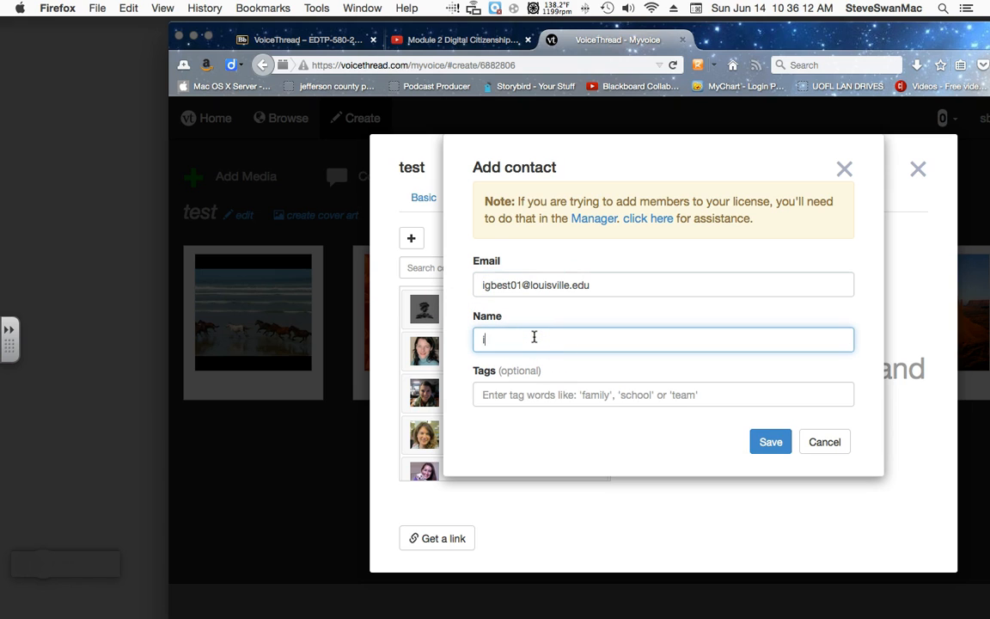
pyautogui.write('ian')
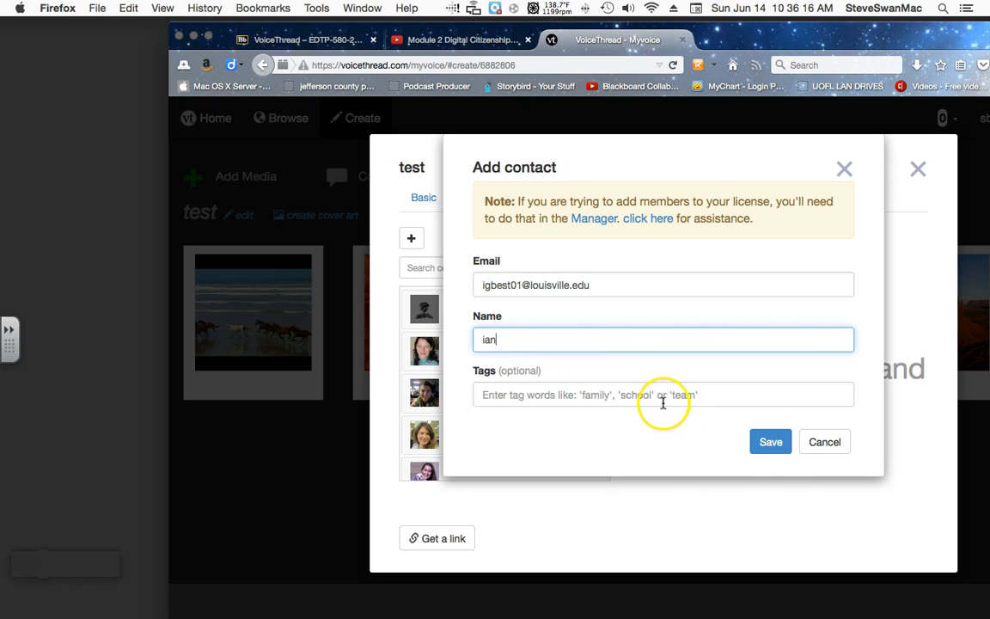
# Save ian to the contacts list and share the 'test' VoiceThread with him as co-creator.
pyautogui.click(770, 441)
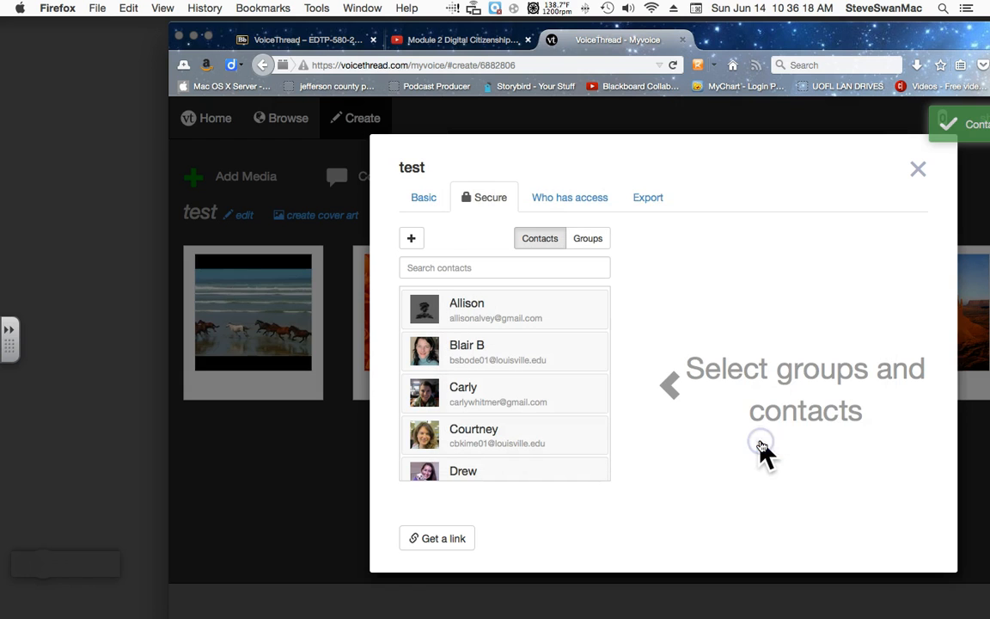
pyautogui.moveTo(597, 373)
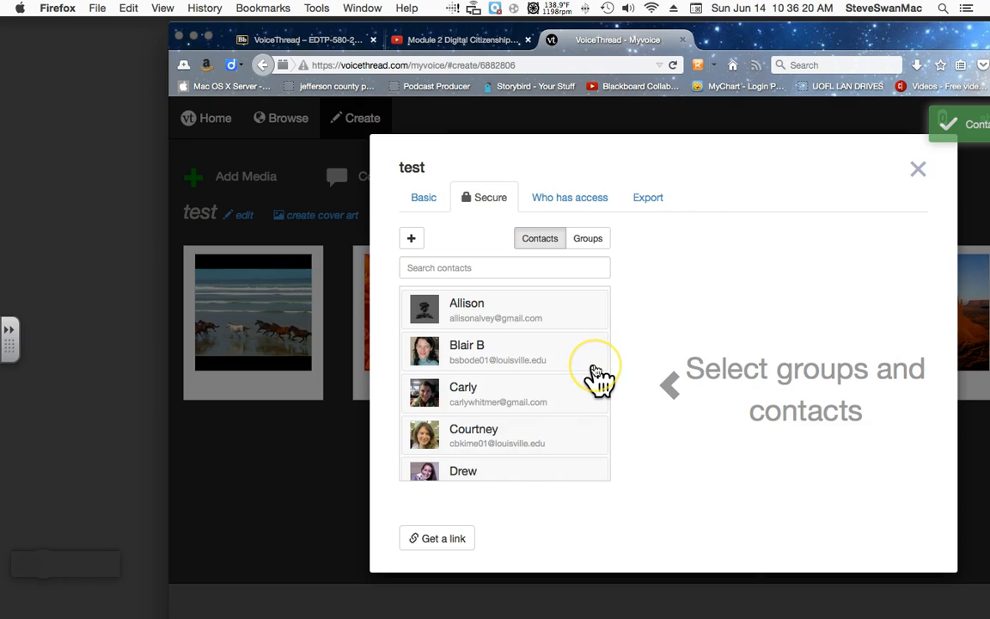
pyautogui.scroll(-3)
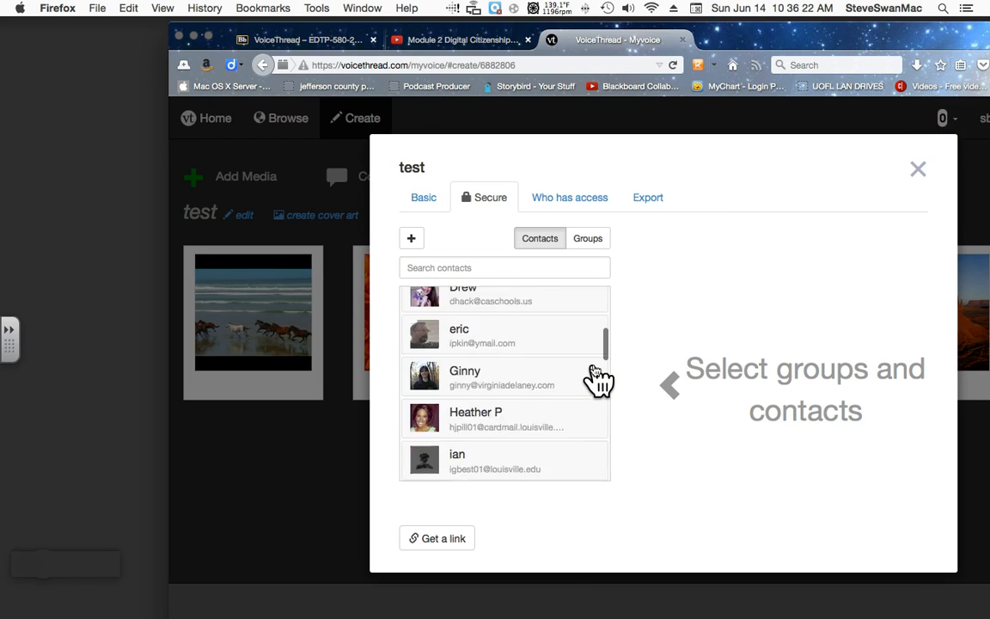
pyautogui.scroll(-3)
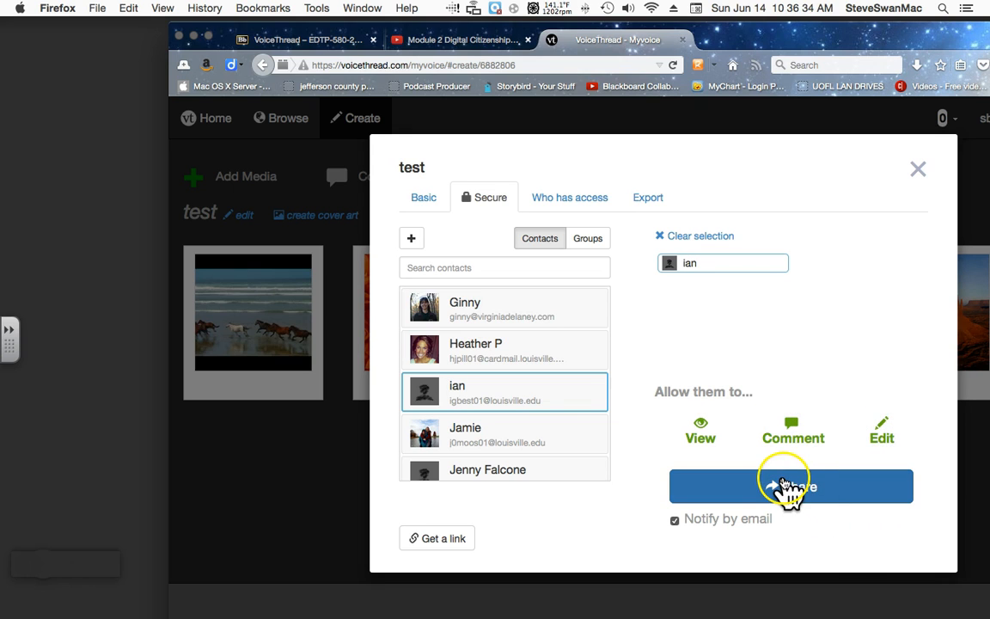
pyautogui.click(791, 485)
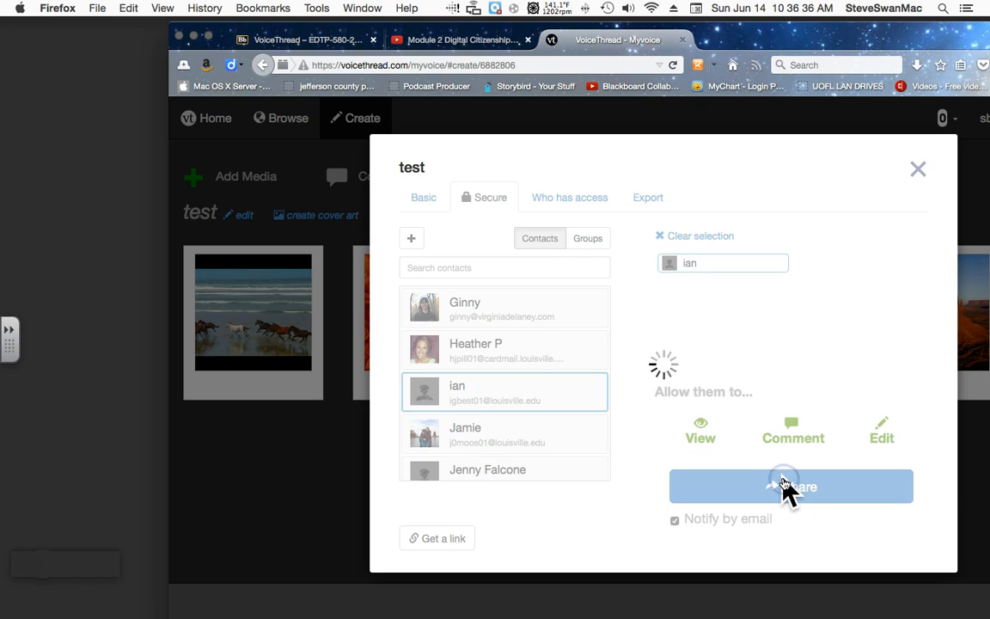
pyautogui.click(790, 485)
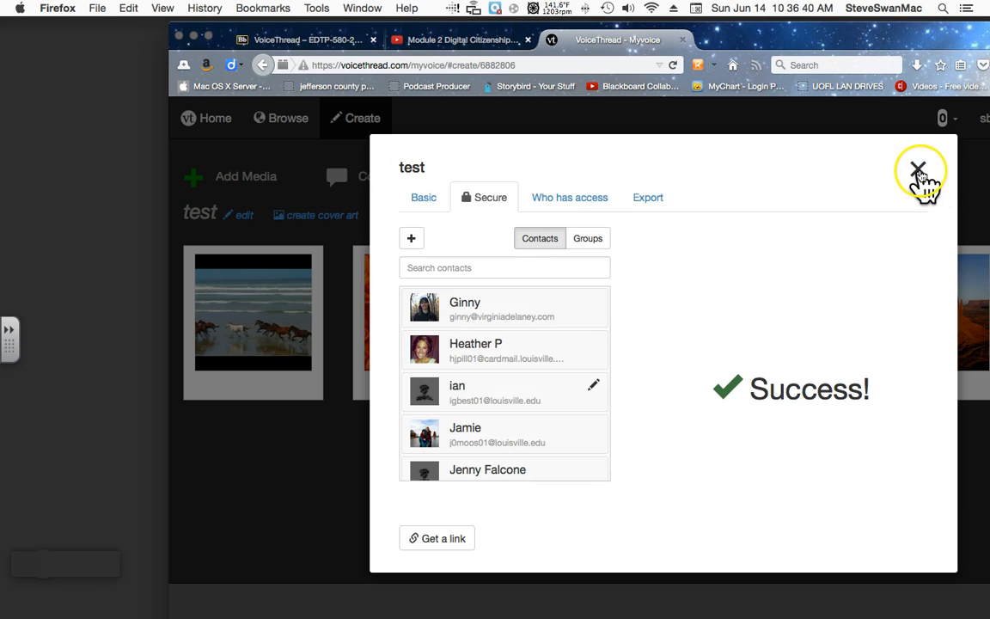
pyautogui.moveTo(484, 224)
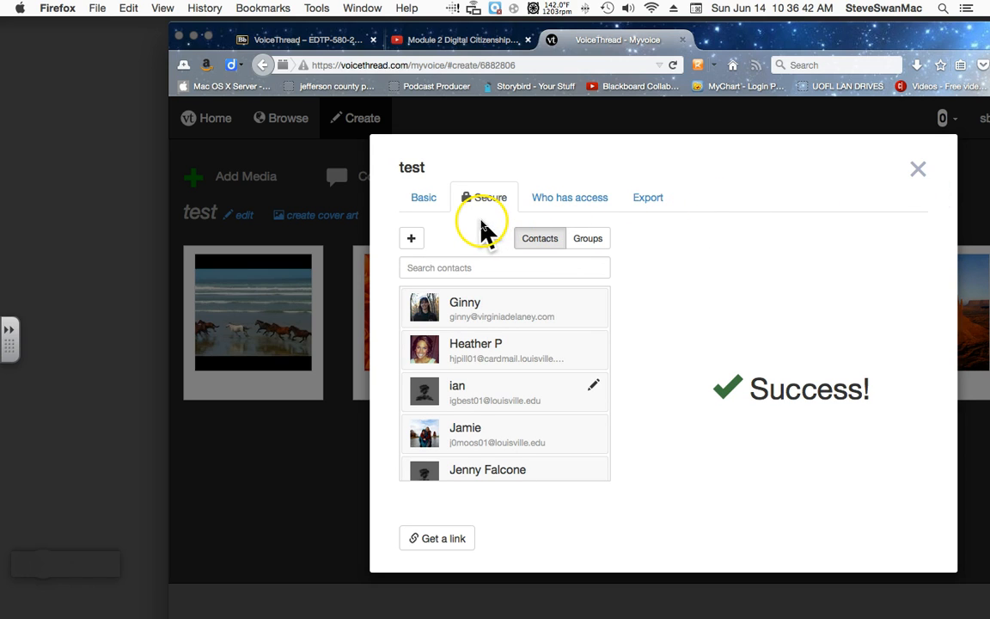
pyautogui.moveTo(383, 163)
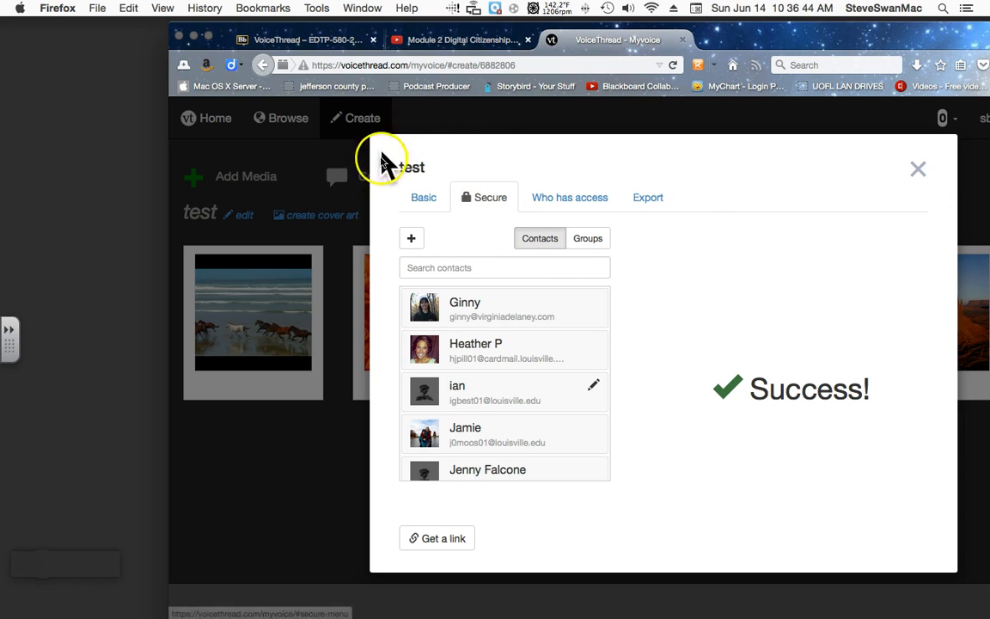
pyautogui.moveTo(526, 159)
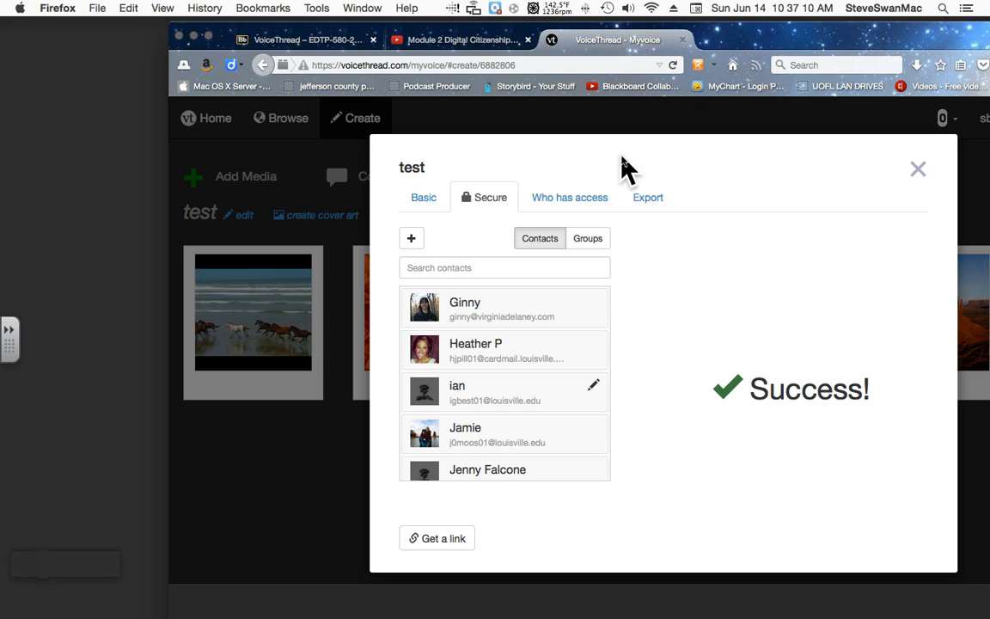
pyautogui.moveTo(840, 213)
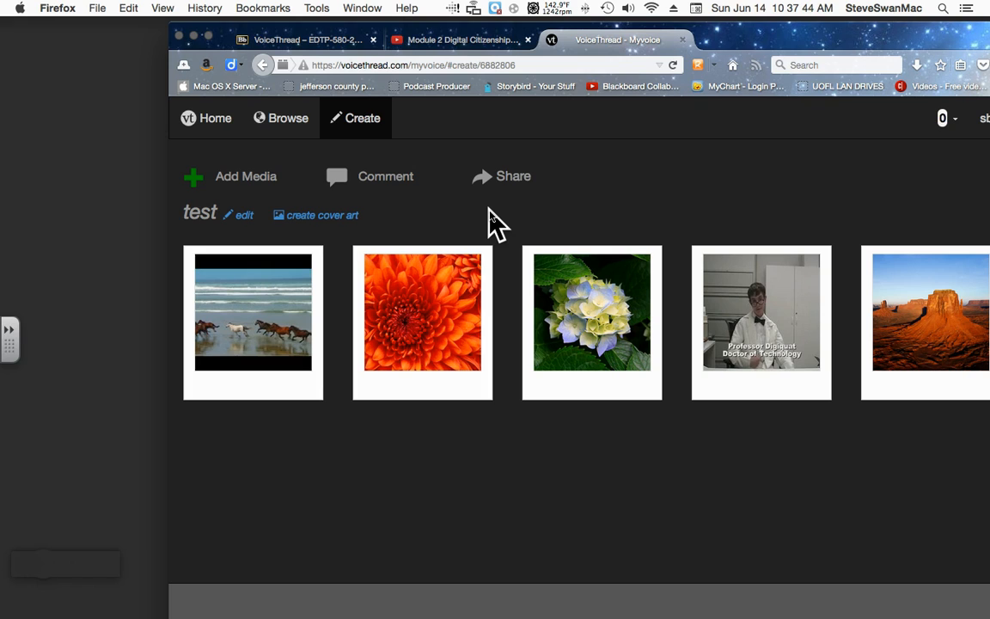
pyautogui.moveTo(745, 41)
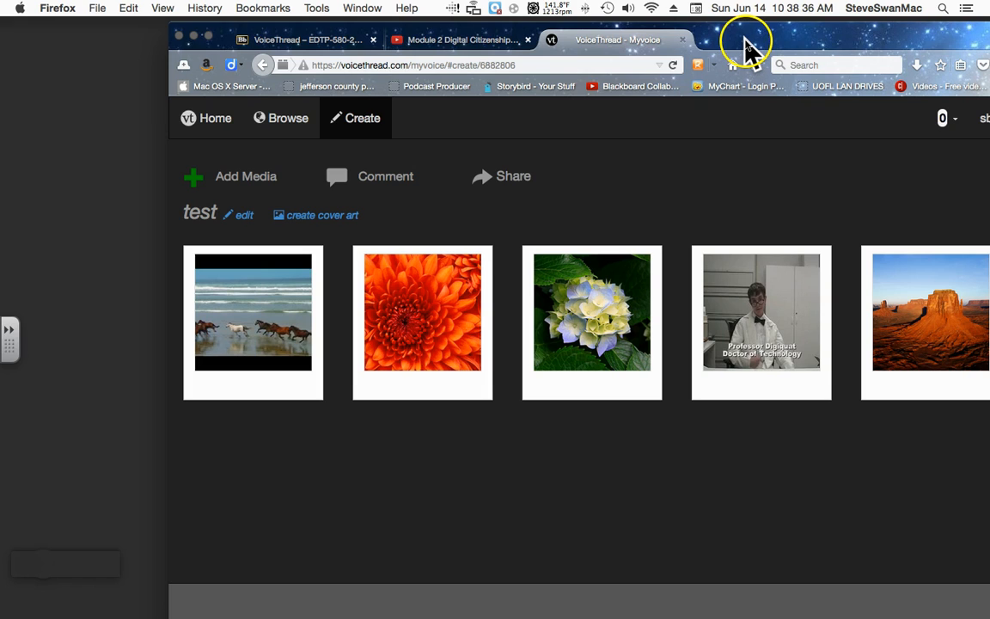
pyautogui.moveTo(743, 47)
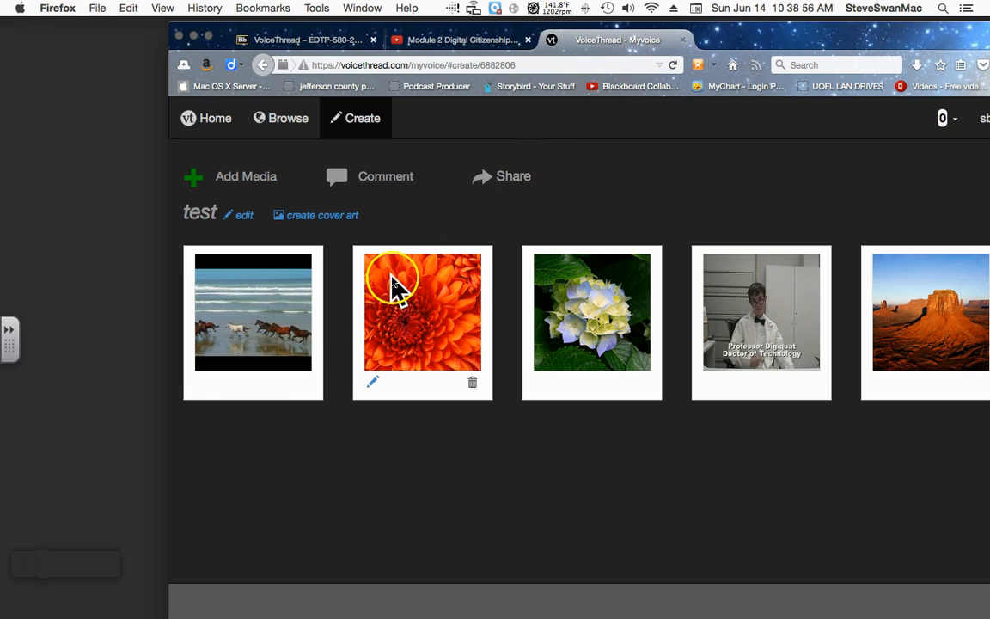
pyautogui.moveTo(39, 571)
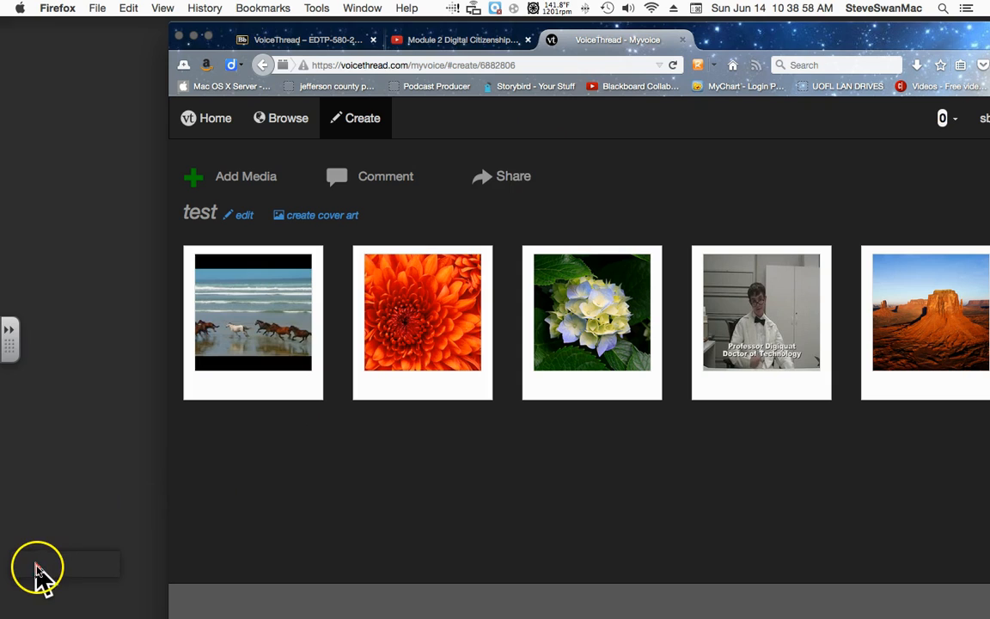